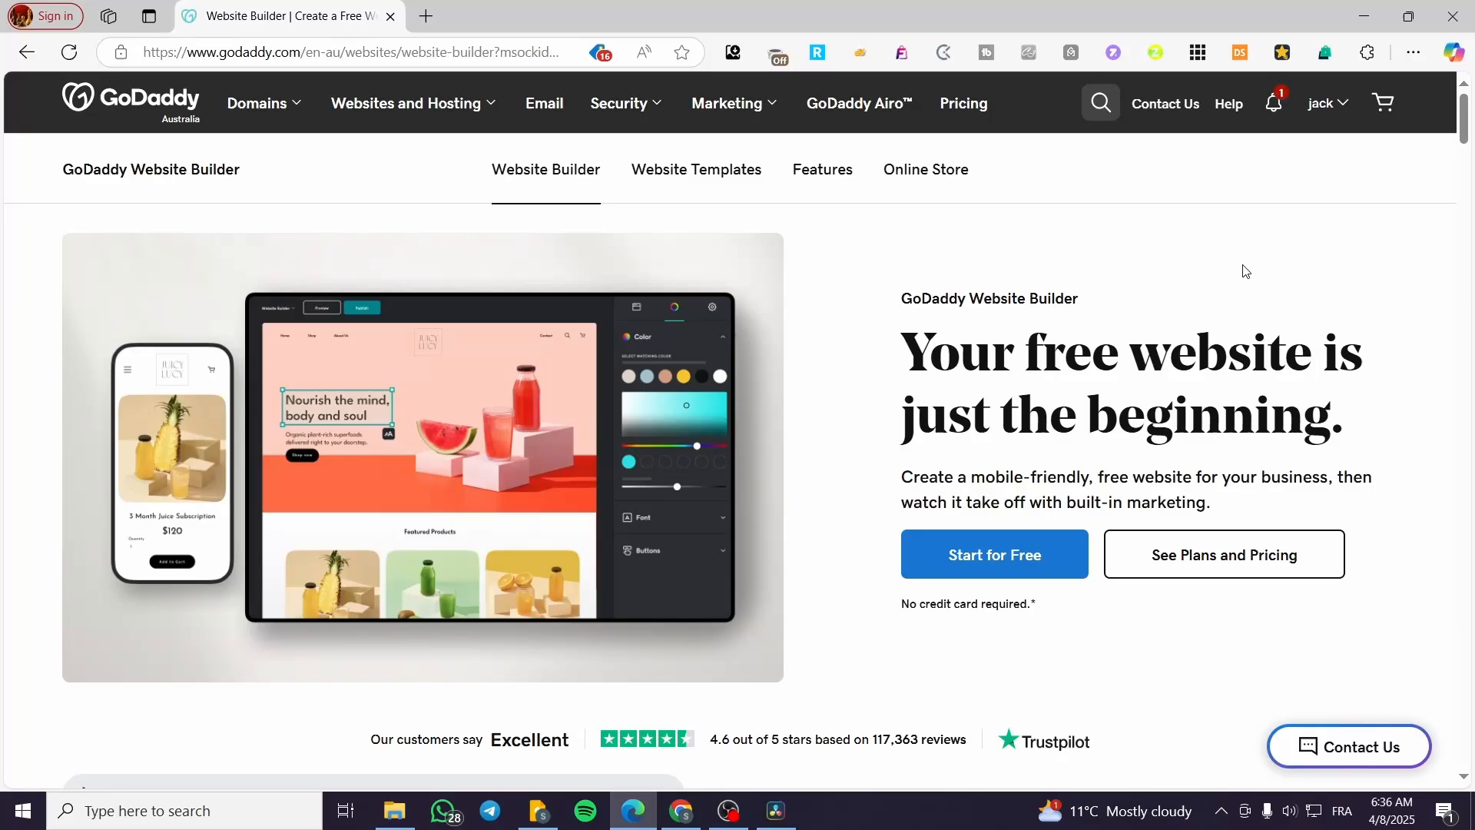
{"action": "mouse_move", "coordinate": [1235, 251]}
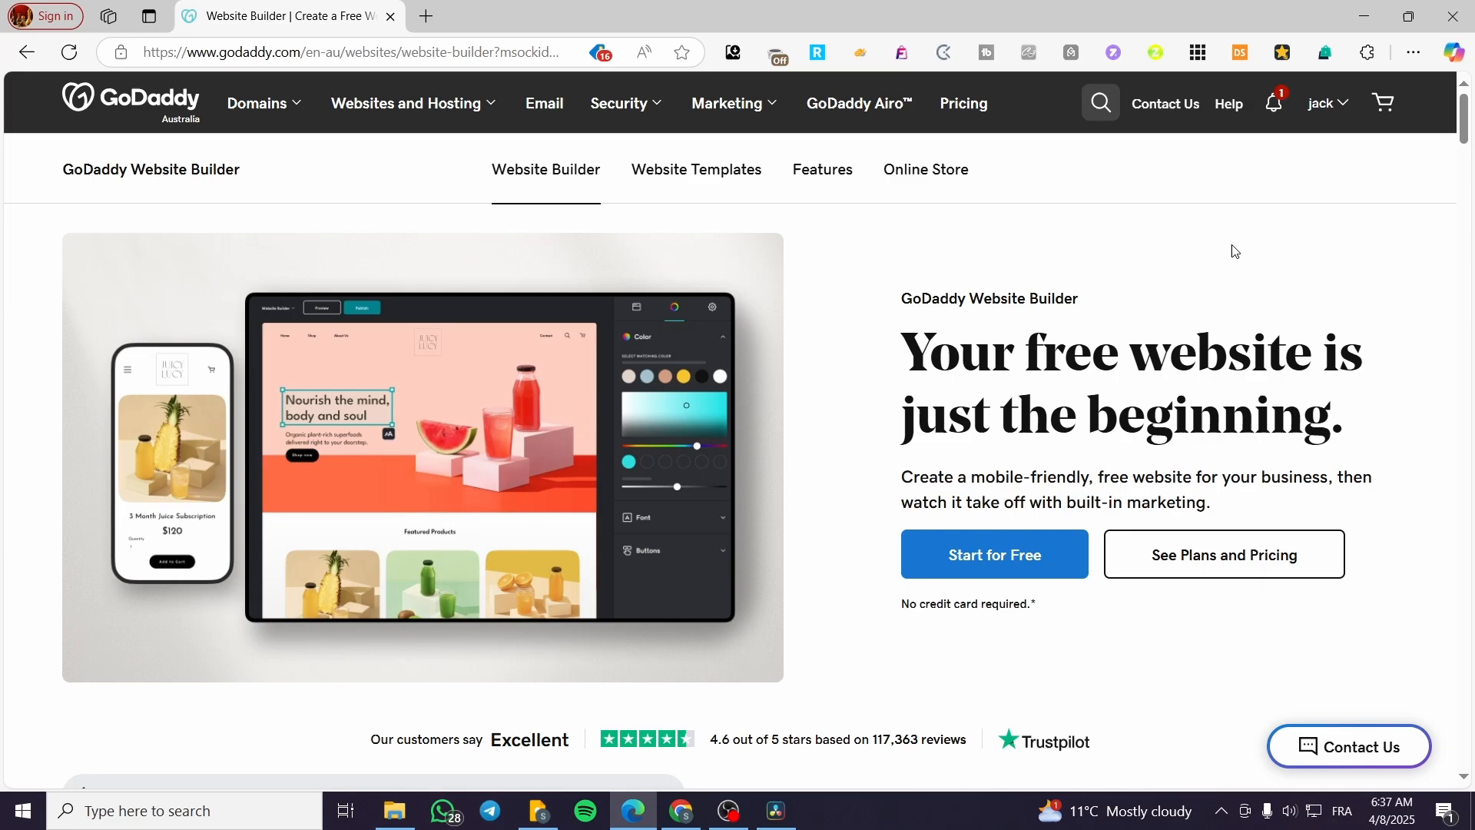
{"action": "mouse_move", "coordinate": [951, 436]}
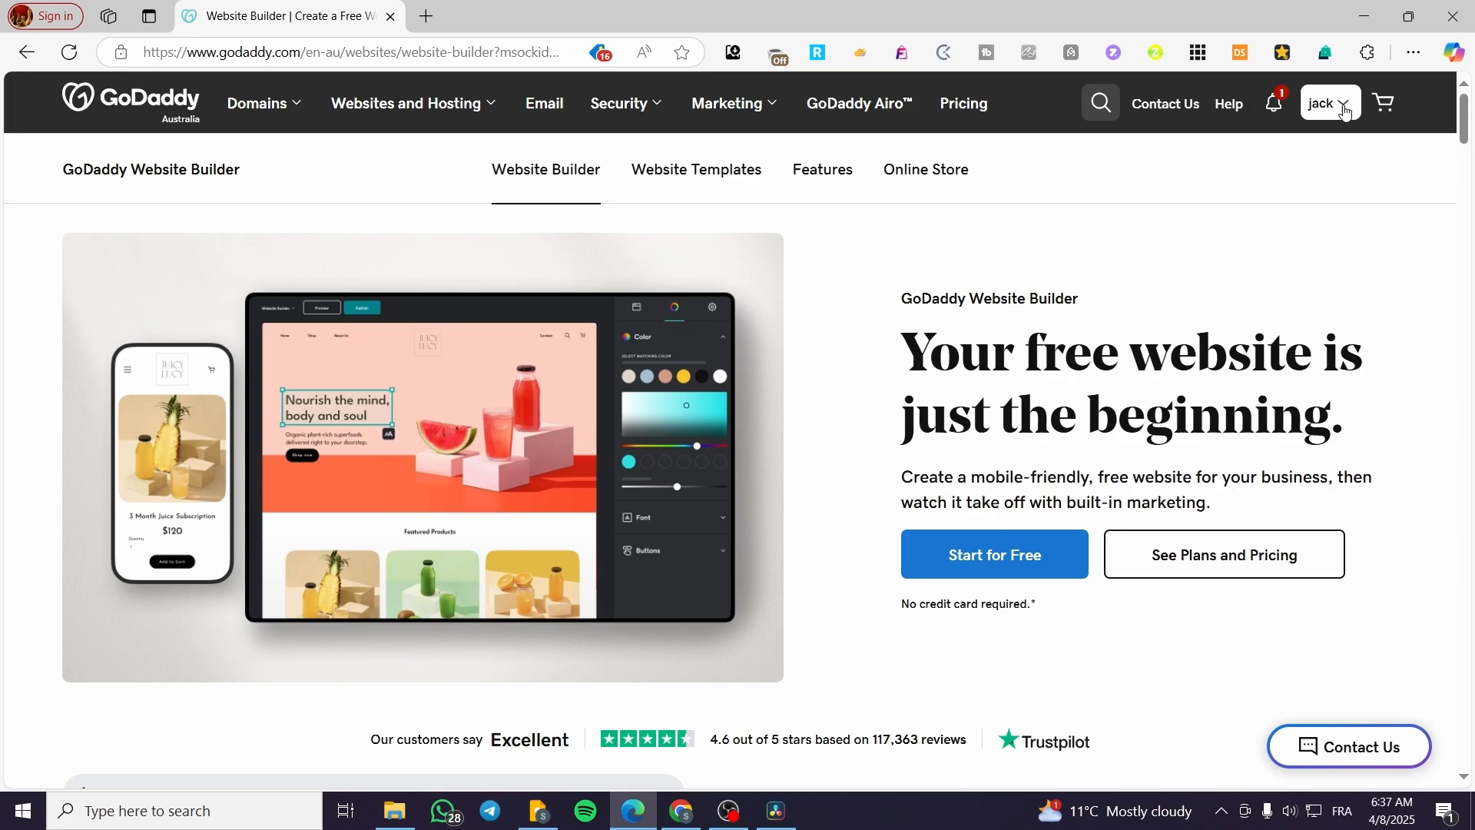
- From the account menu's My Products list, start editing the test website
{"action": "left_click", "coordinate": [1322, 104]}
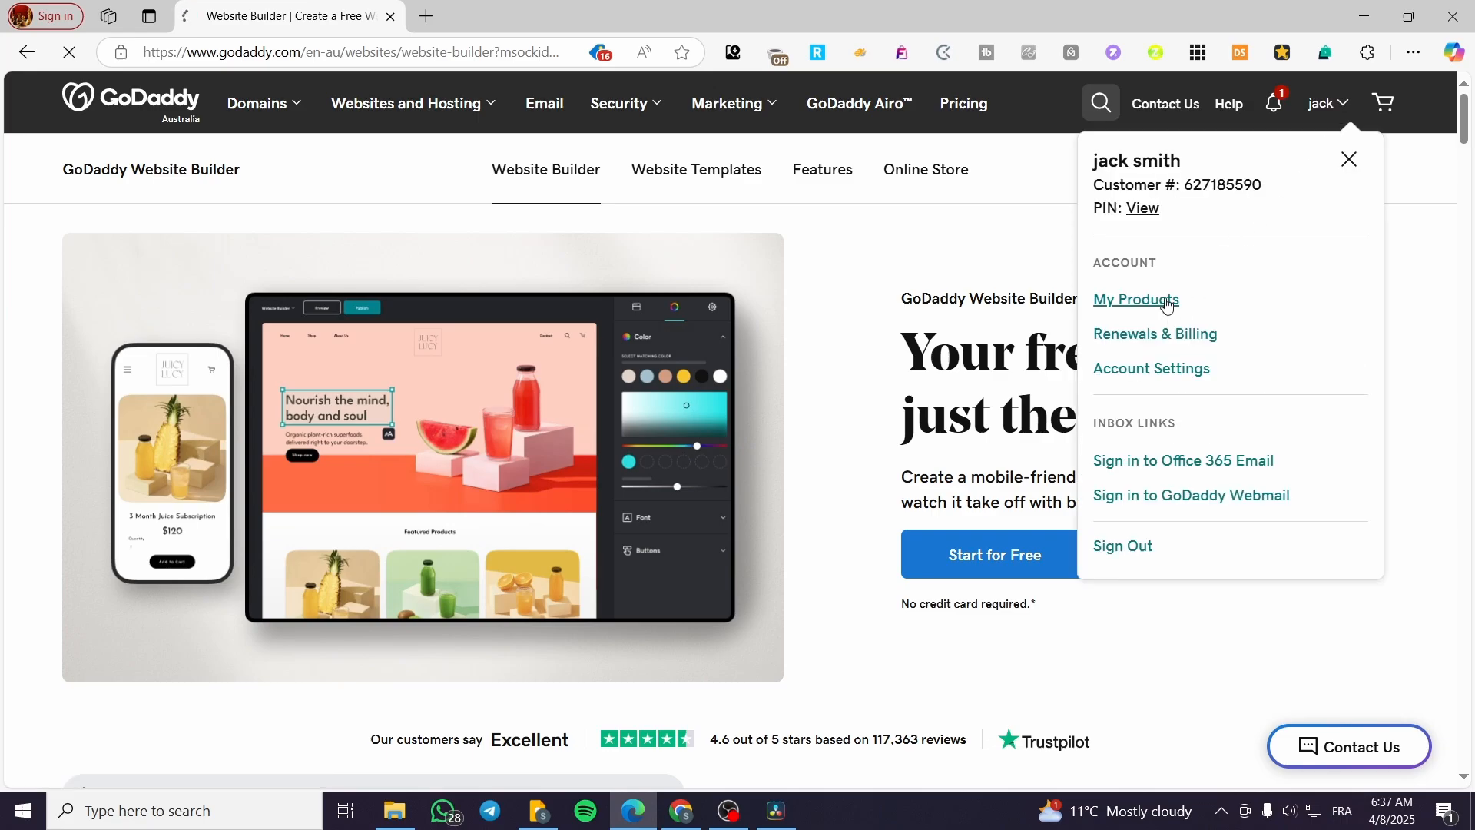
{"action": "left_click", "coordinate": [1135, 299]}
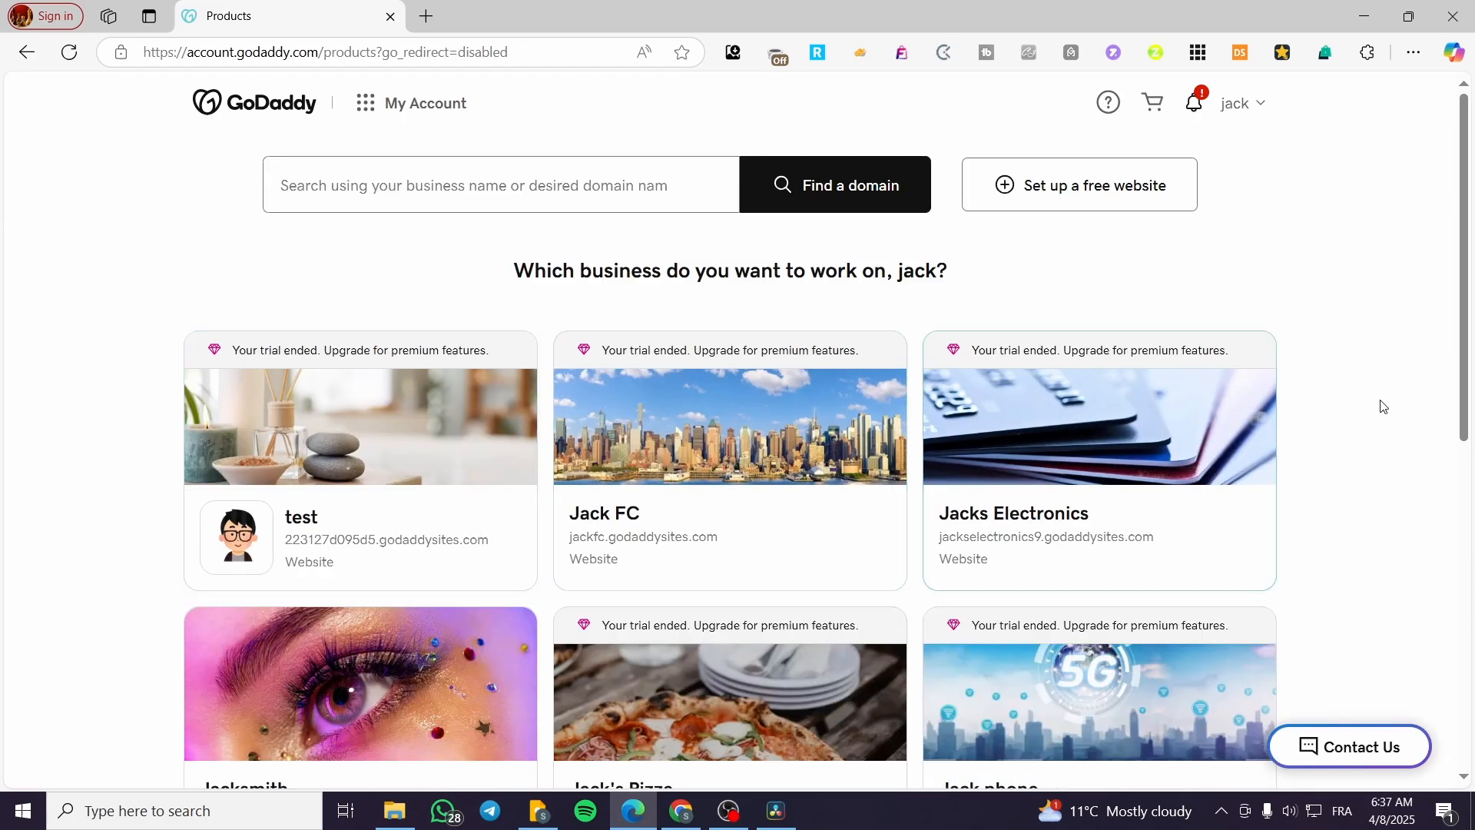
{"action": "mouse_move", "coordinate": [456, 412]}
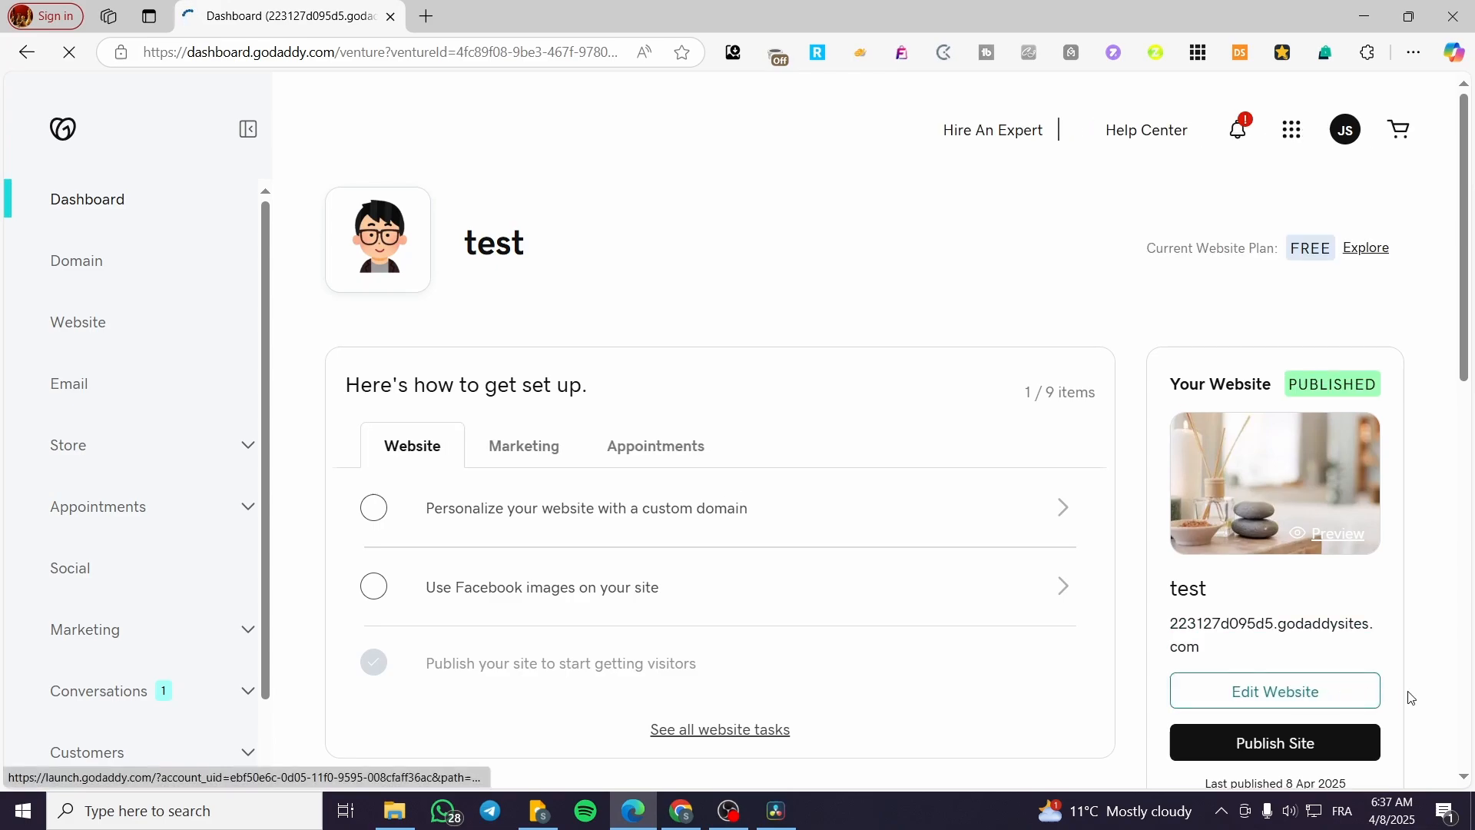
{"action": "left_click", "coordinate": [1273, 690]}
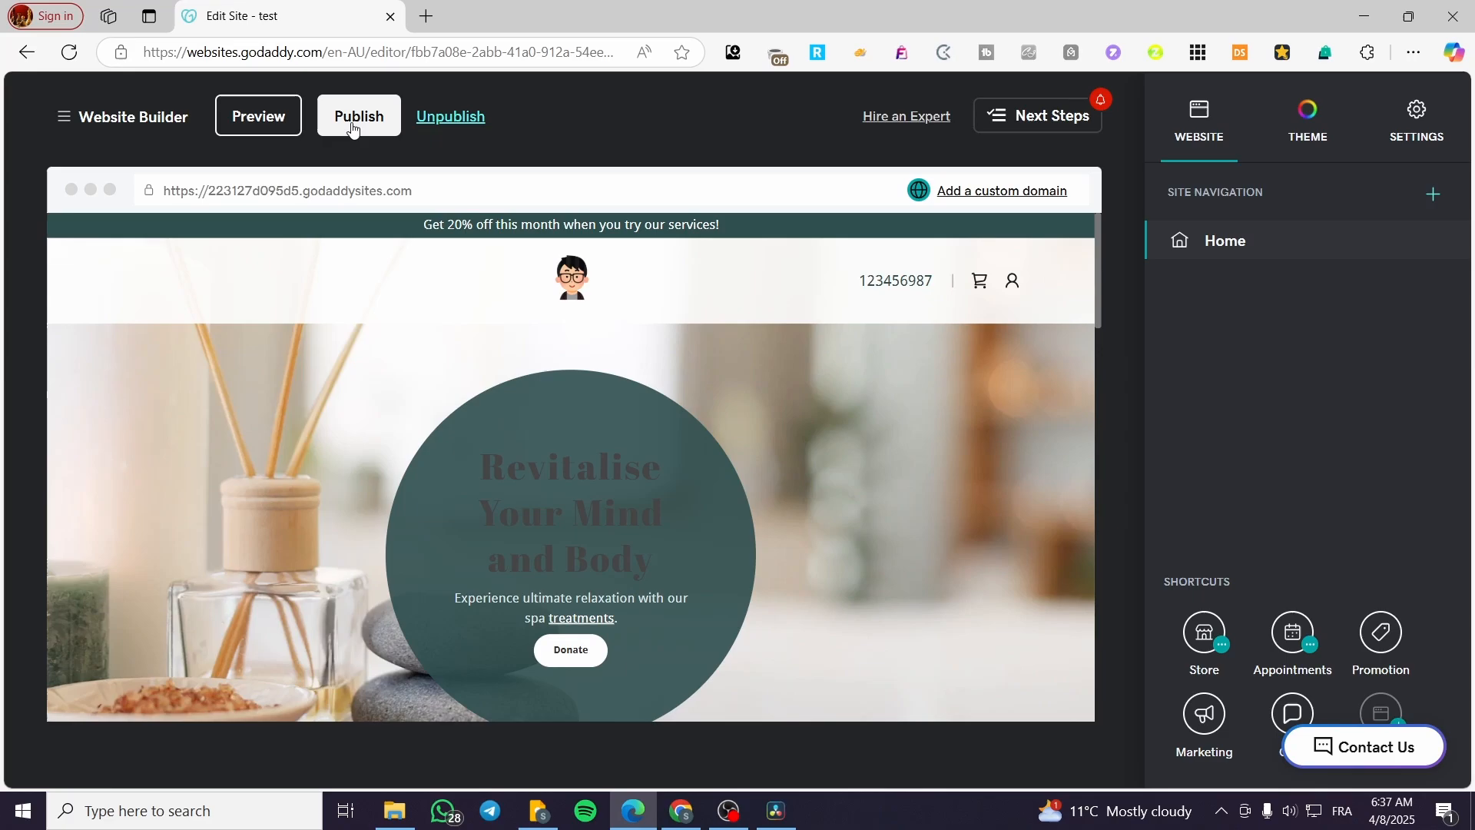
- Request to unpublish the test site from its domain settings, reaching the confirmation prompt
{"action": "left_click", "coordinate": [359, 116]}
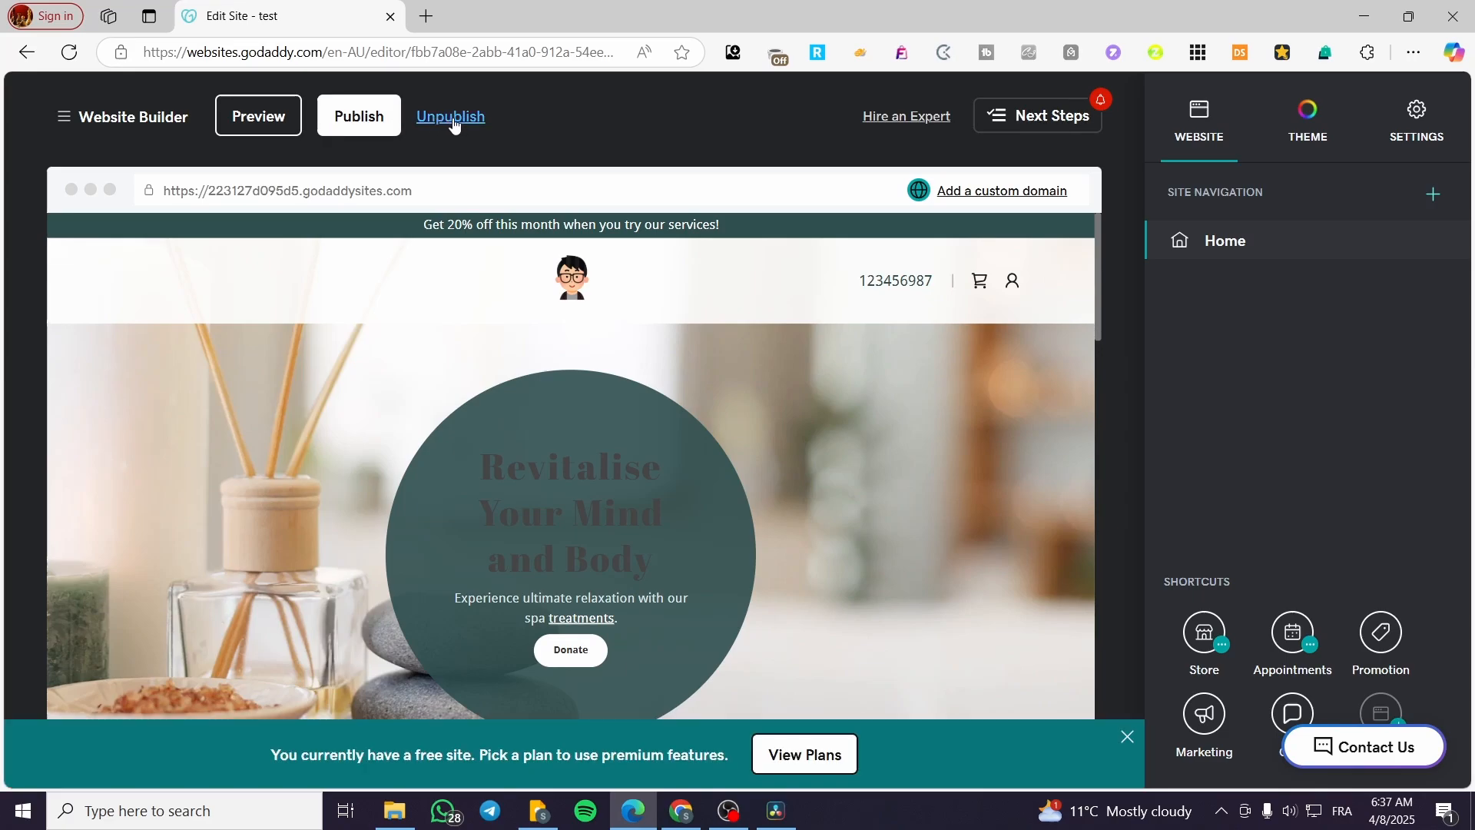
{"action": "left_click", "coordinate": [451, 116]}
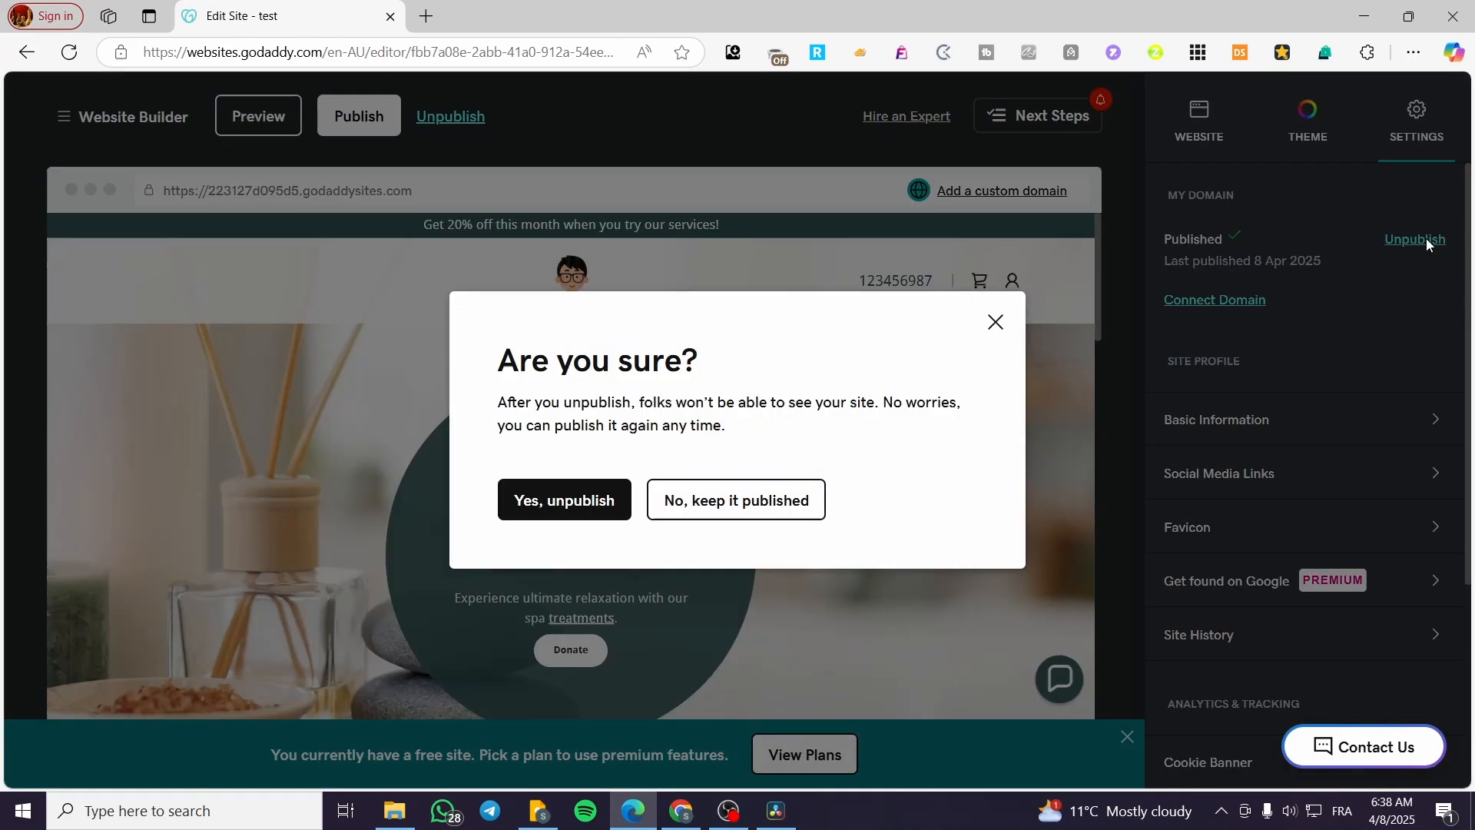
{"action": "mouse_move", "coordinate": [563, 500]}
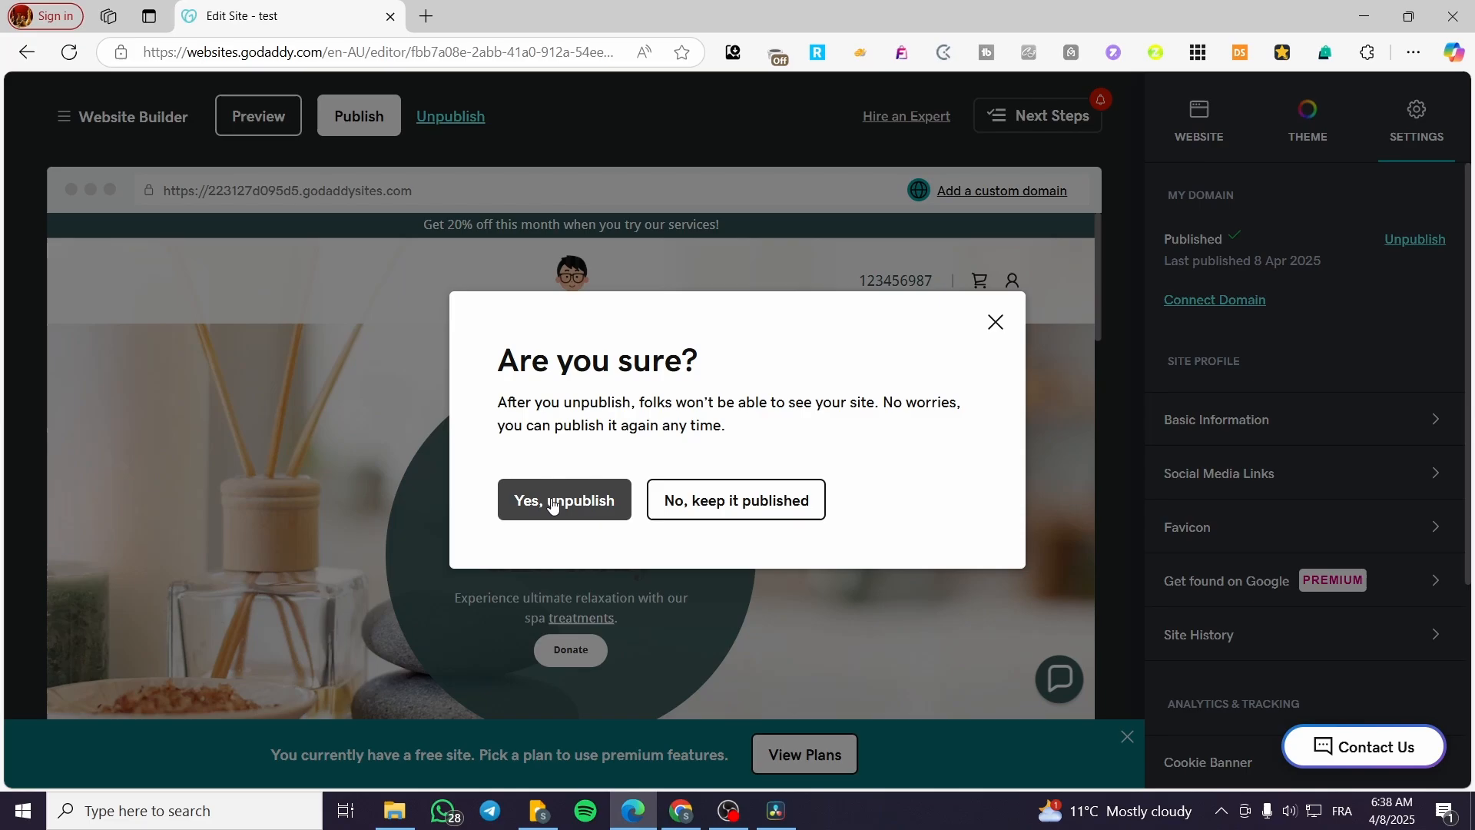
- Confirm unpublishing the test site and dismiss the completion notice
{"action": "left_click", "coordinate": [563, 499]}
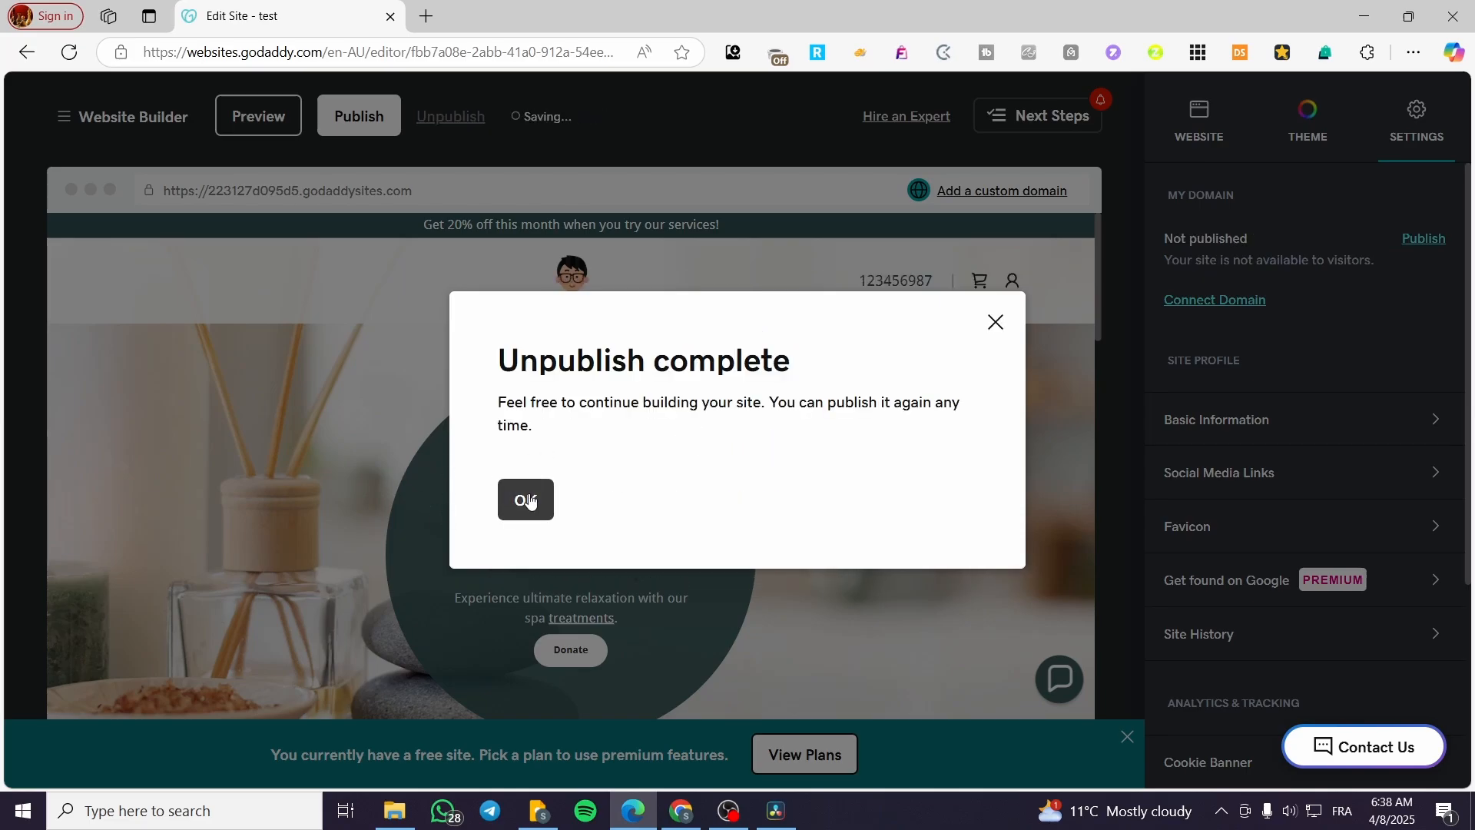
{"action": "left_click", "coordinate": [525, 500]}
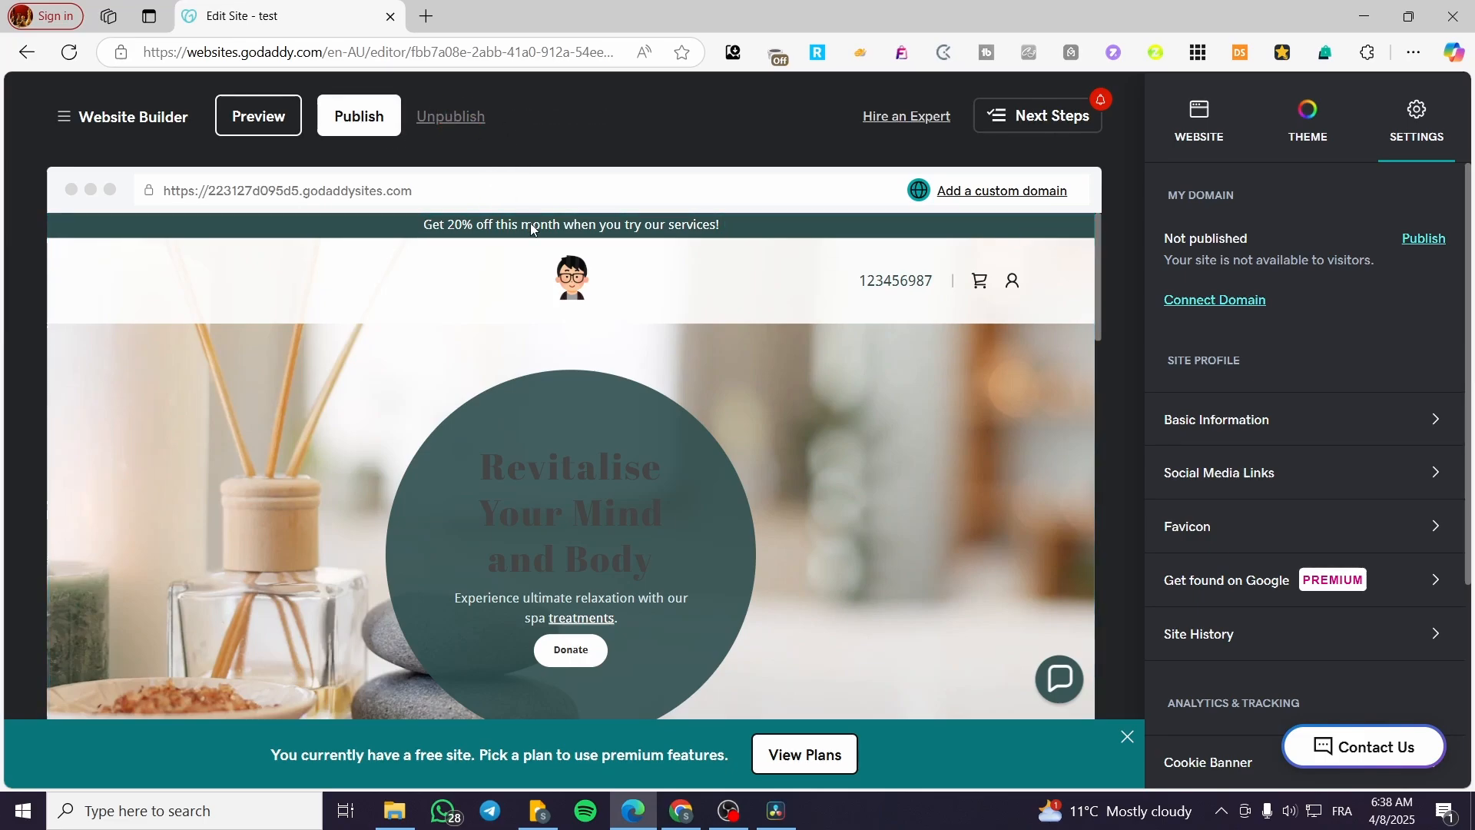
{"action": "mouse_move", "coordinate": [1375, 367]}
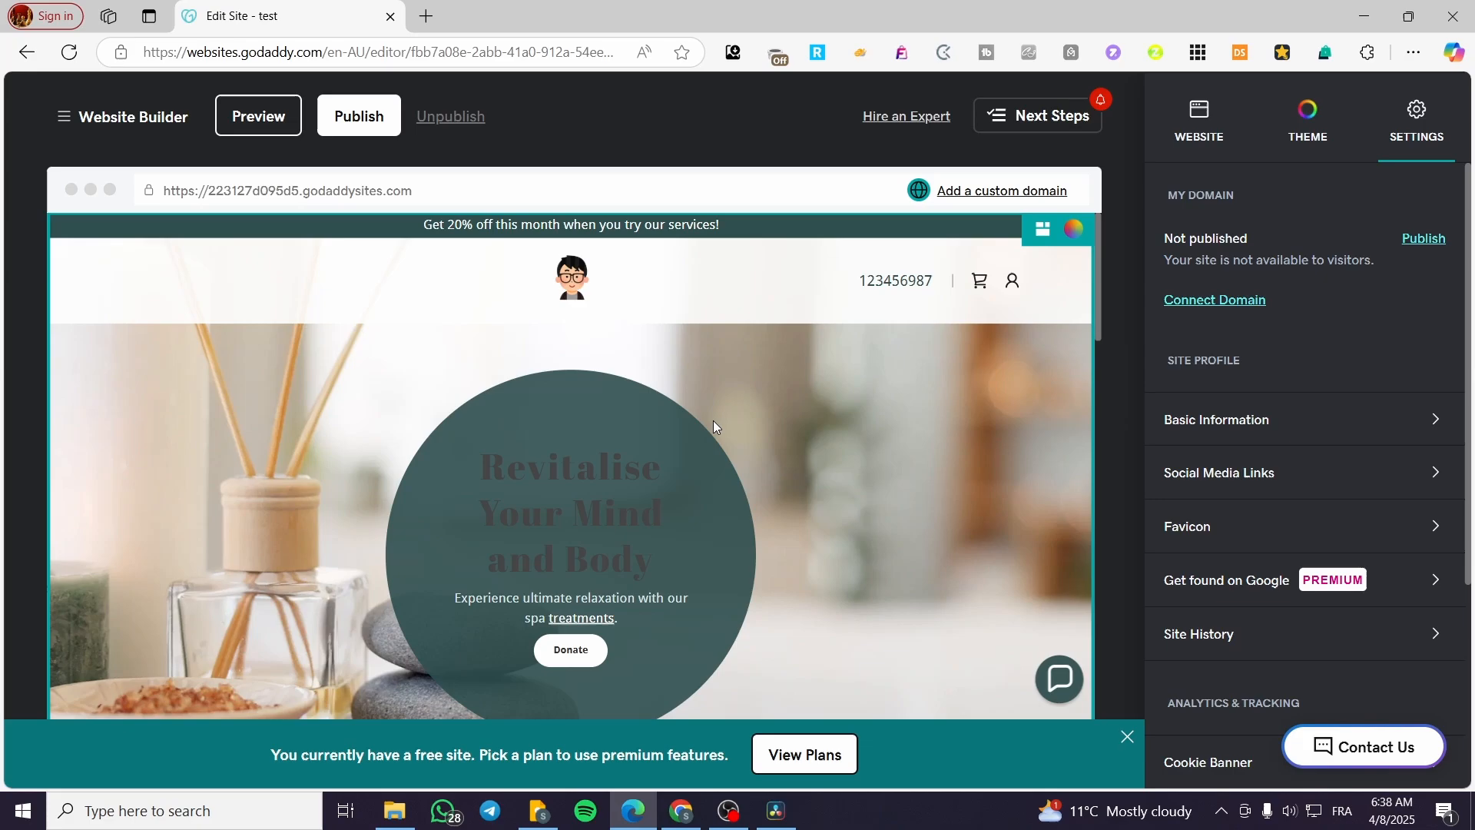
- Review the homepage sections, then switch the side panel to site navigation and shortcuts
{"action": "scroll", "scroll_direction": "down", "scroll_amount": 3}
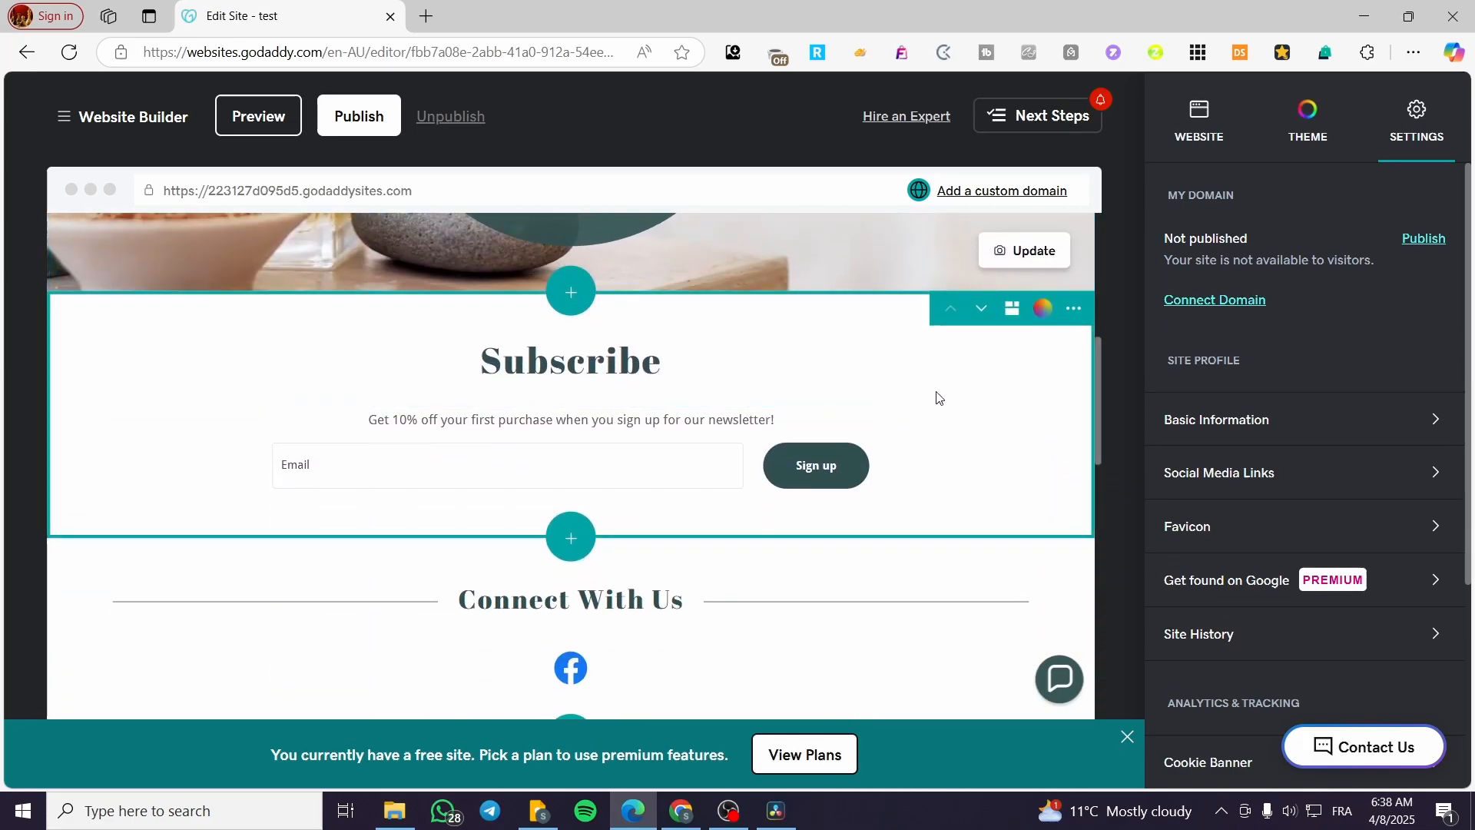
{"action": "scroll", "scroll_direction": "down", "scroll_amount": 3}
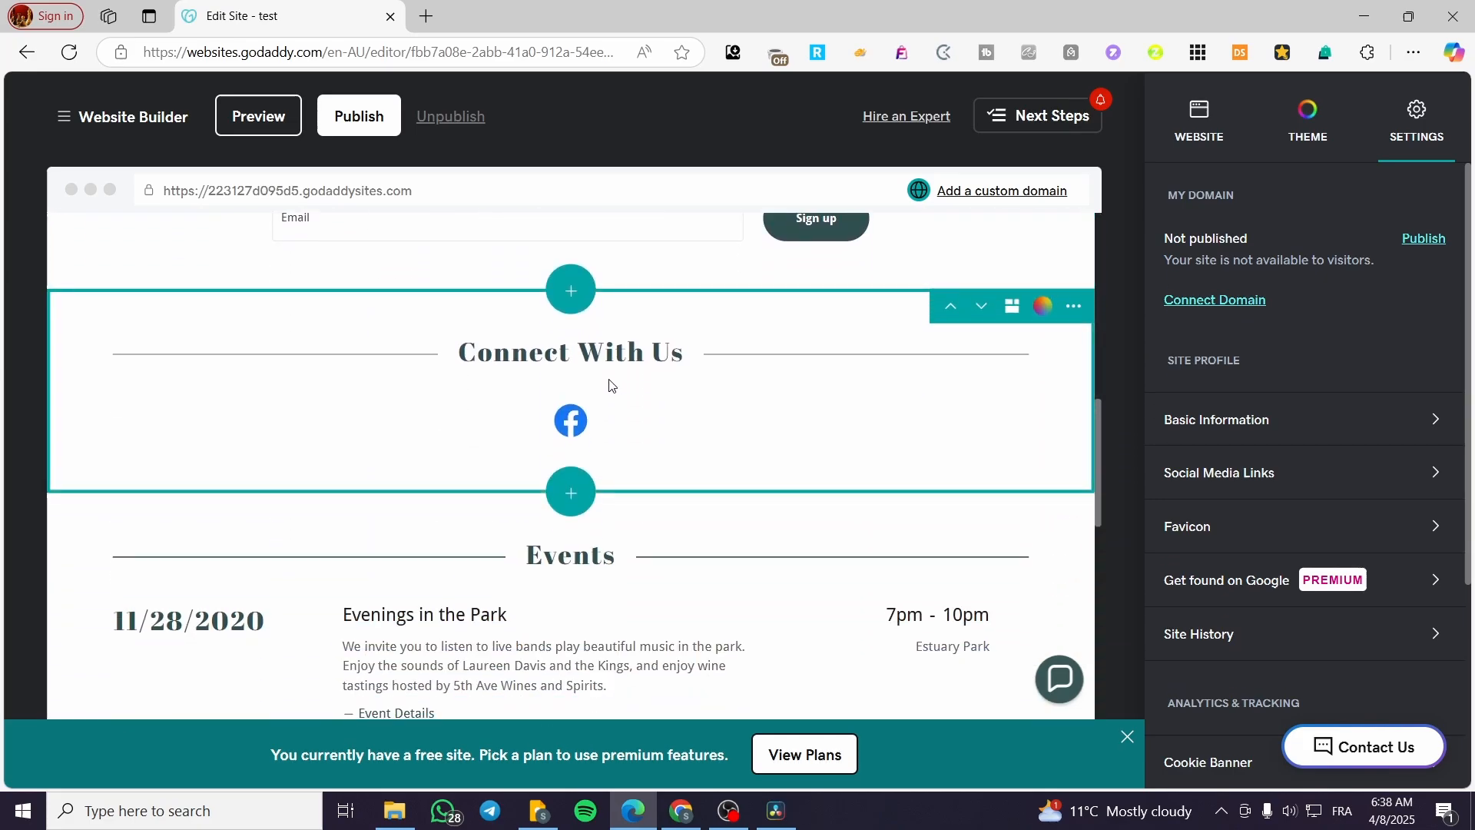
{"action": "mouse_move", "coordinate": [460, 423]}
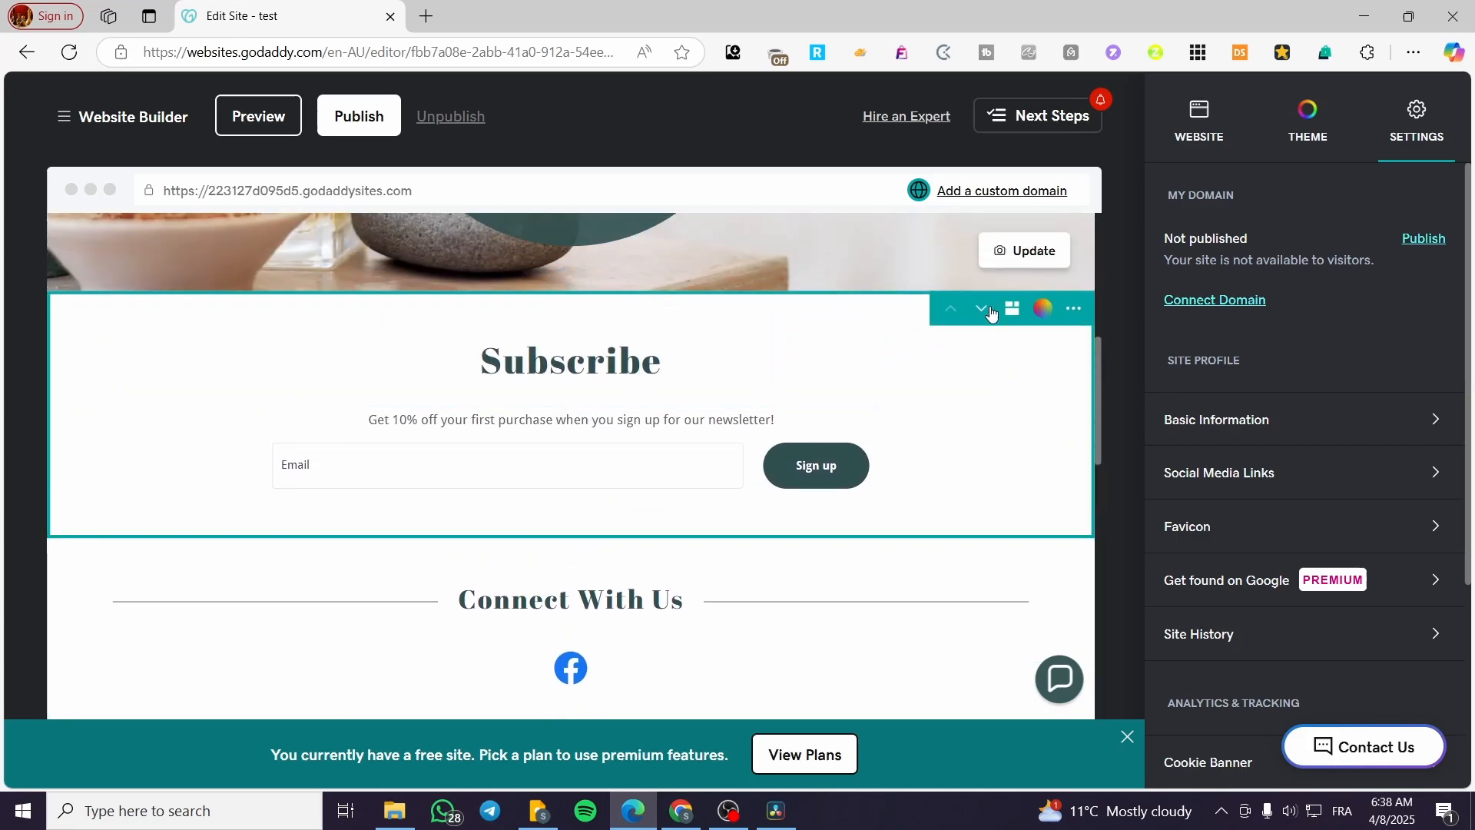
{"action": "scroll", "scroll_direction": "up", "scroll_amount": 3}
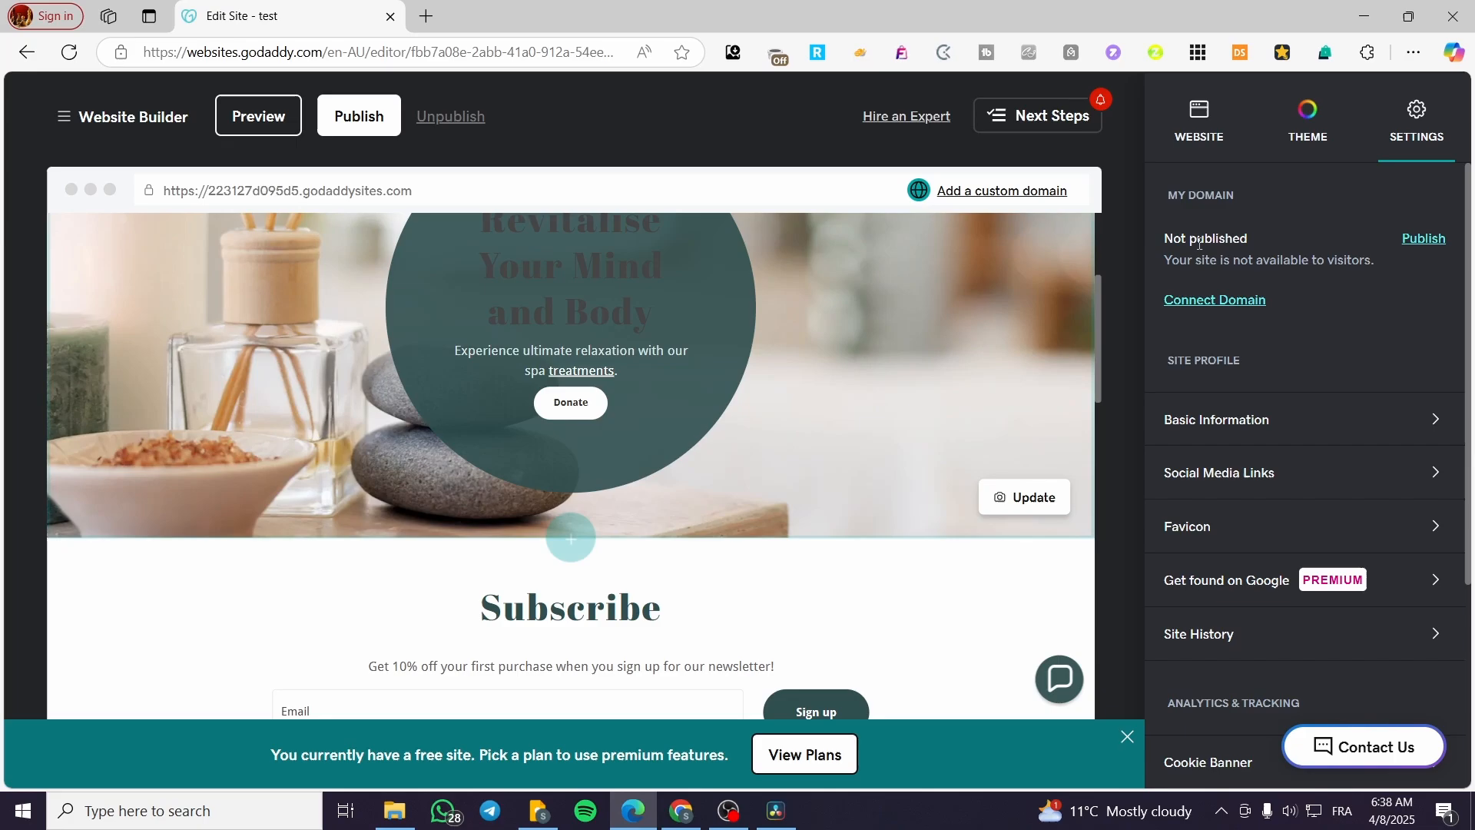
{"action": "left_click", "coordinate": [1198, 115]}
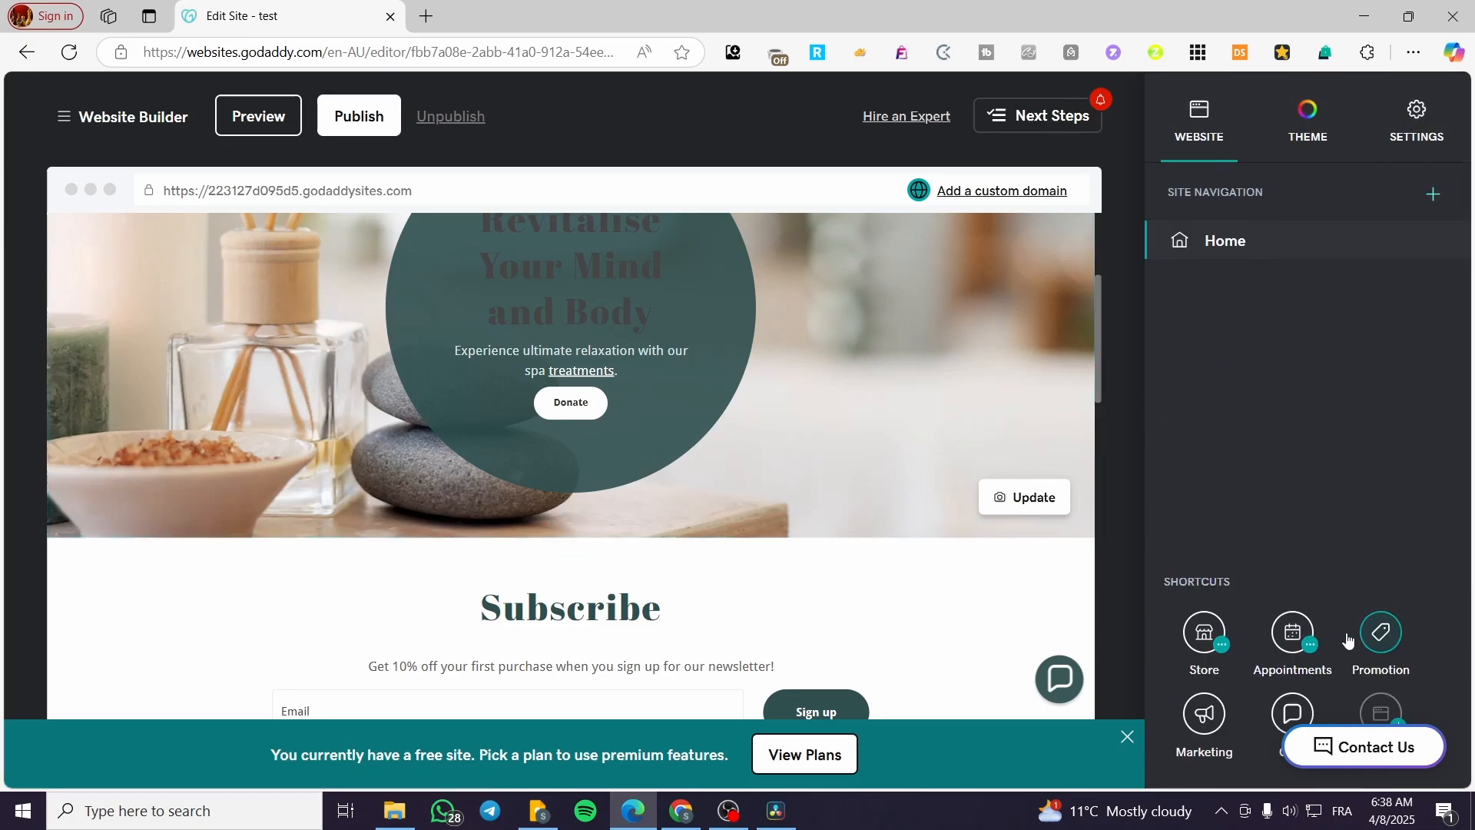
- Start a new product from the store shortcut, then discard the form without saving
{"action": "left_click", "coordinate": [1203, 632]}
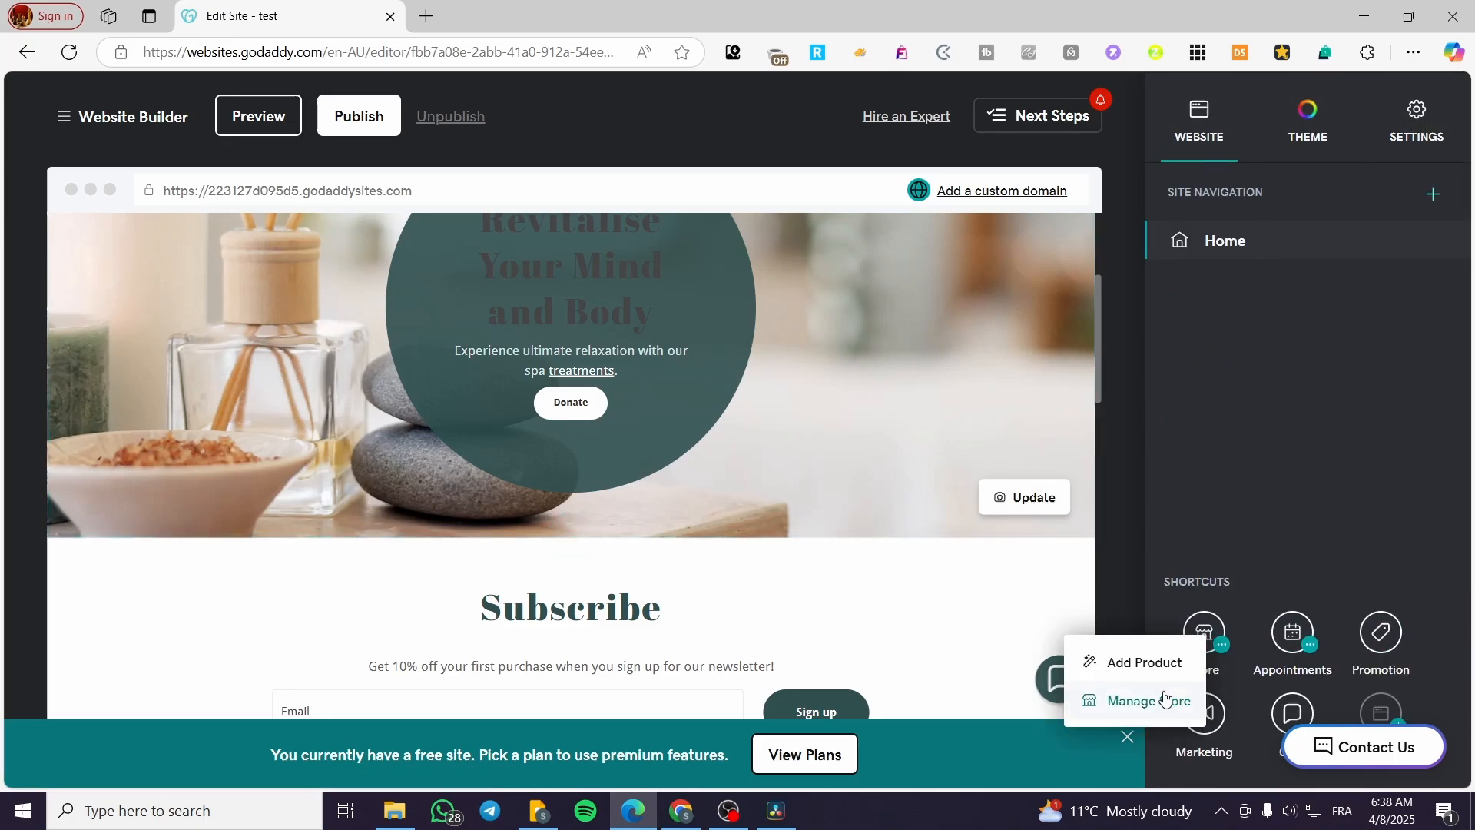
{"action": "left_click", "coordinate": [1332, 522]}
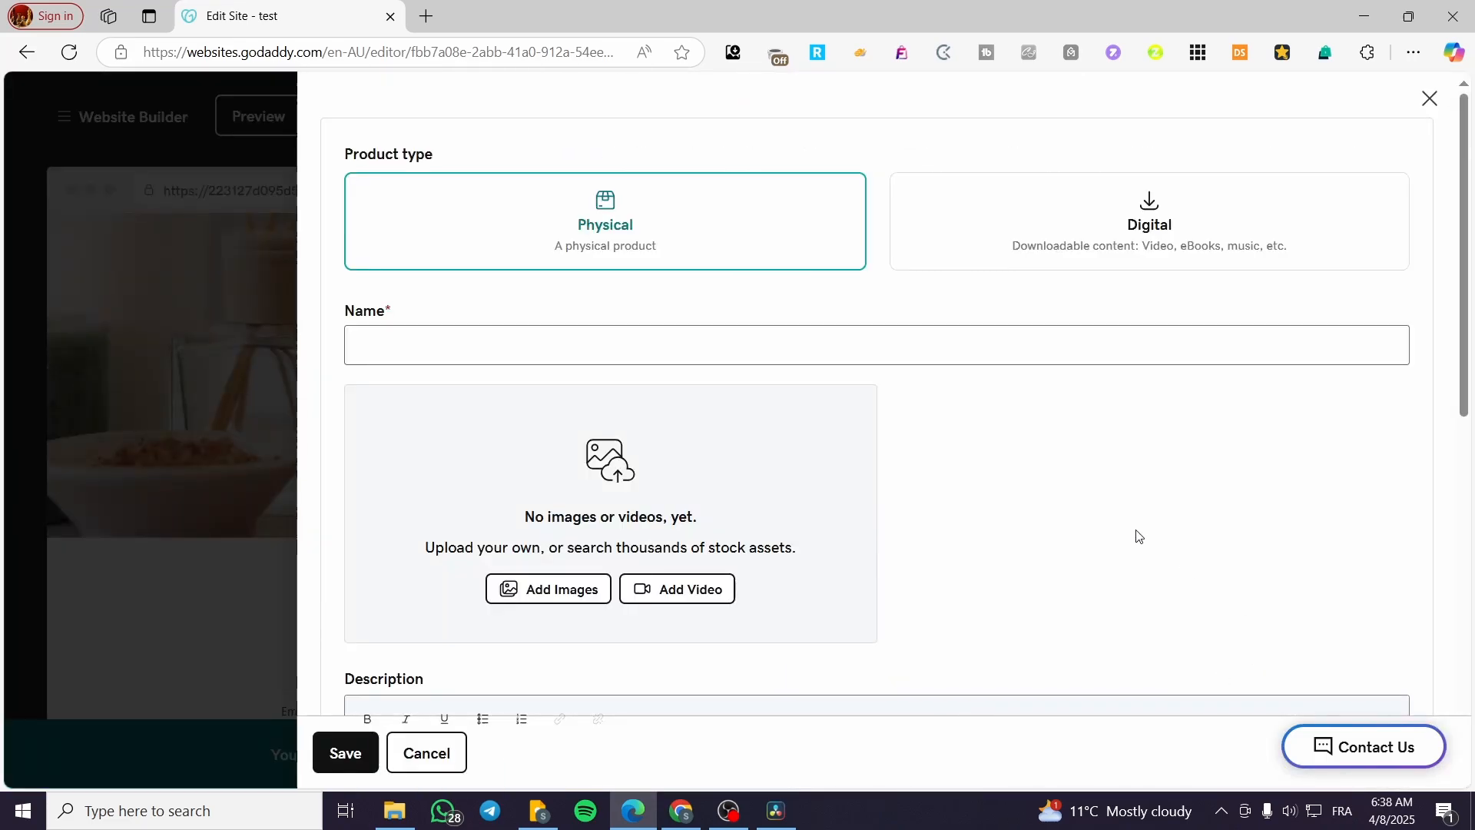
{"action": "mouse_move", "coordinate": [1129, 256]}
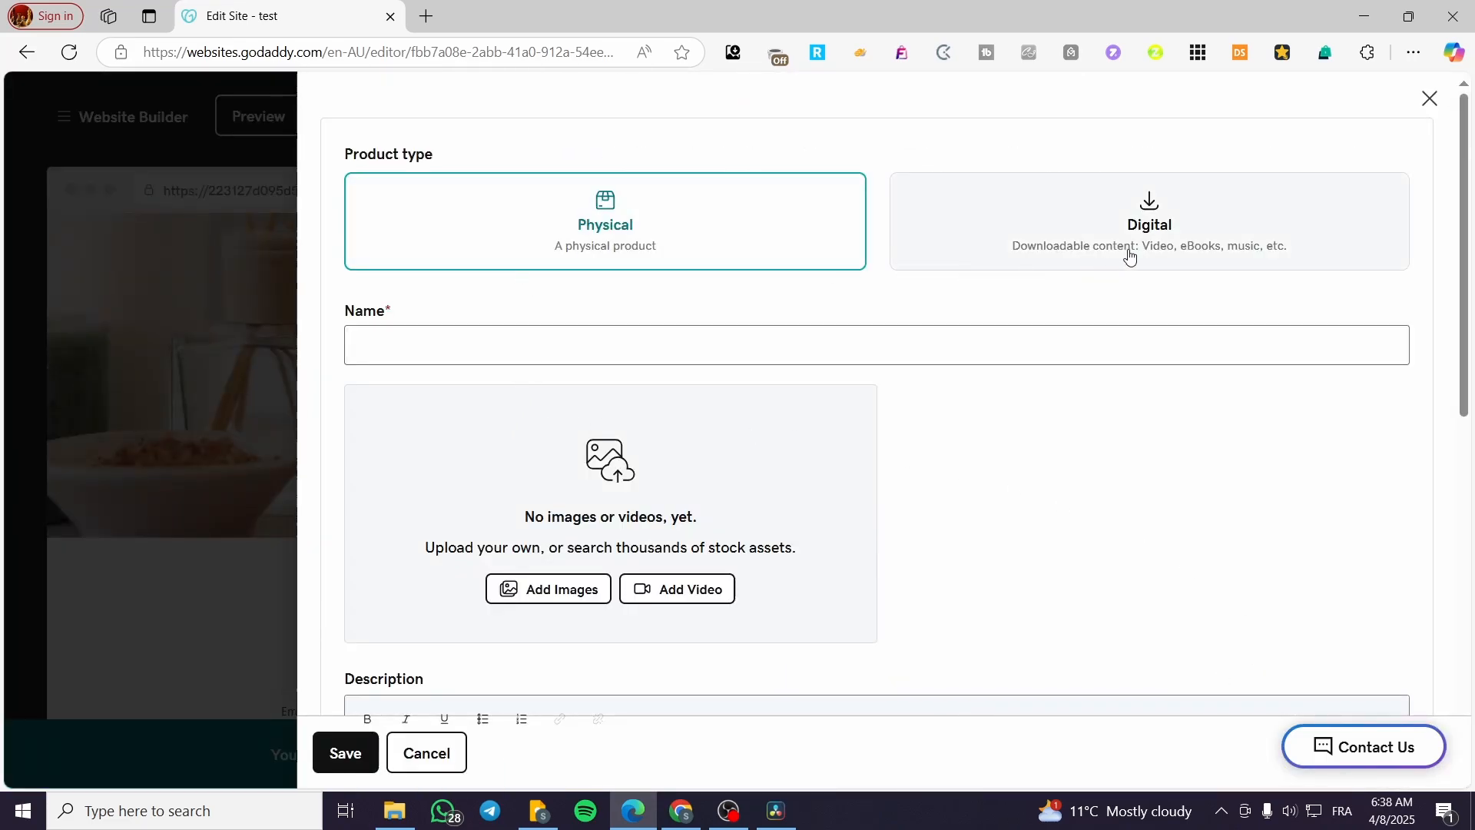
{"action": "mouse_move", "coordinate": [964, 473]}
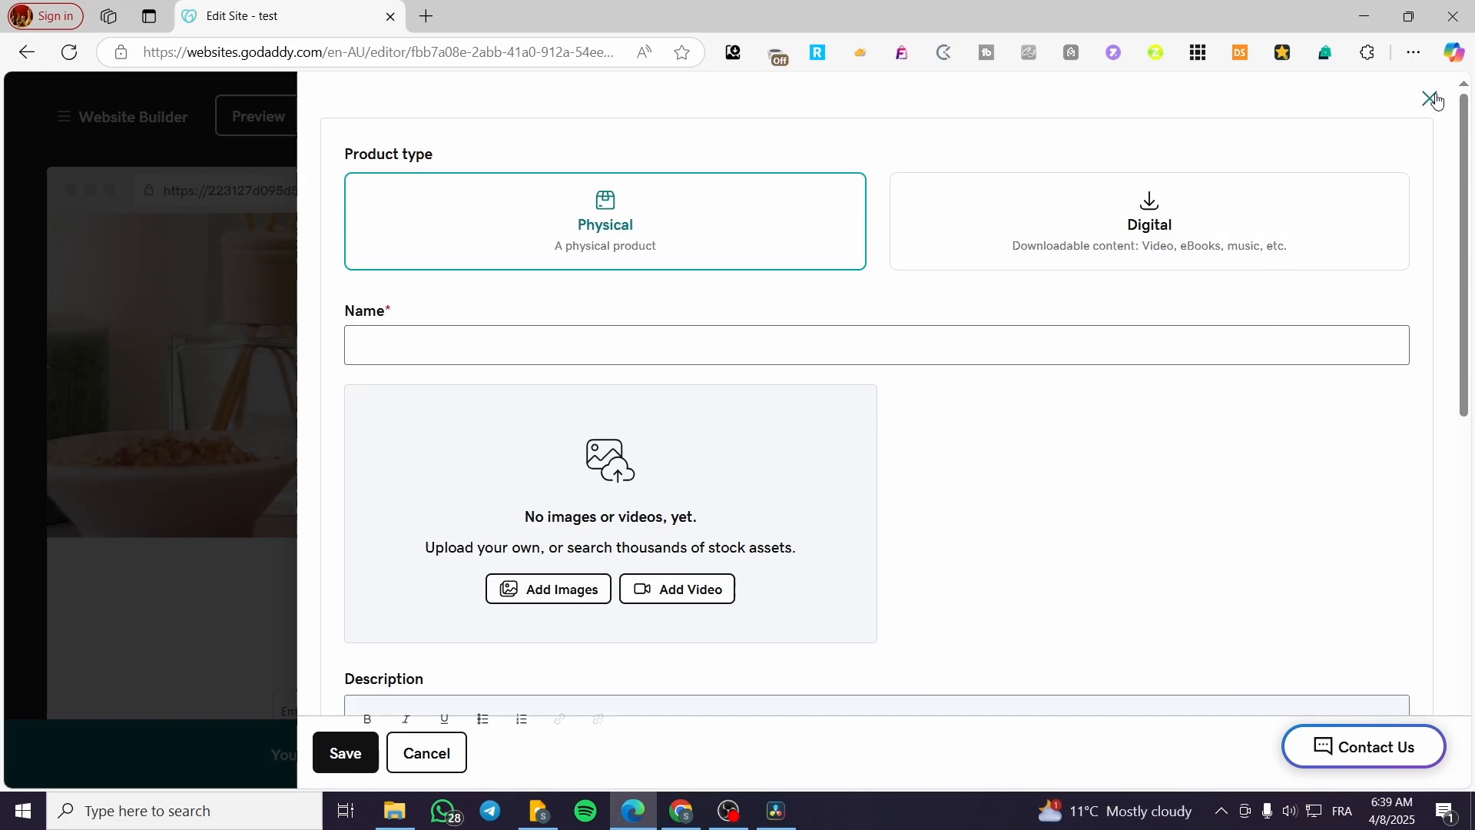
{"action": "left_click", "coordinate": [1428, 100]}
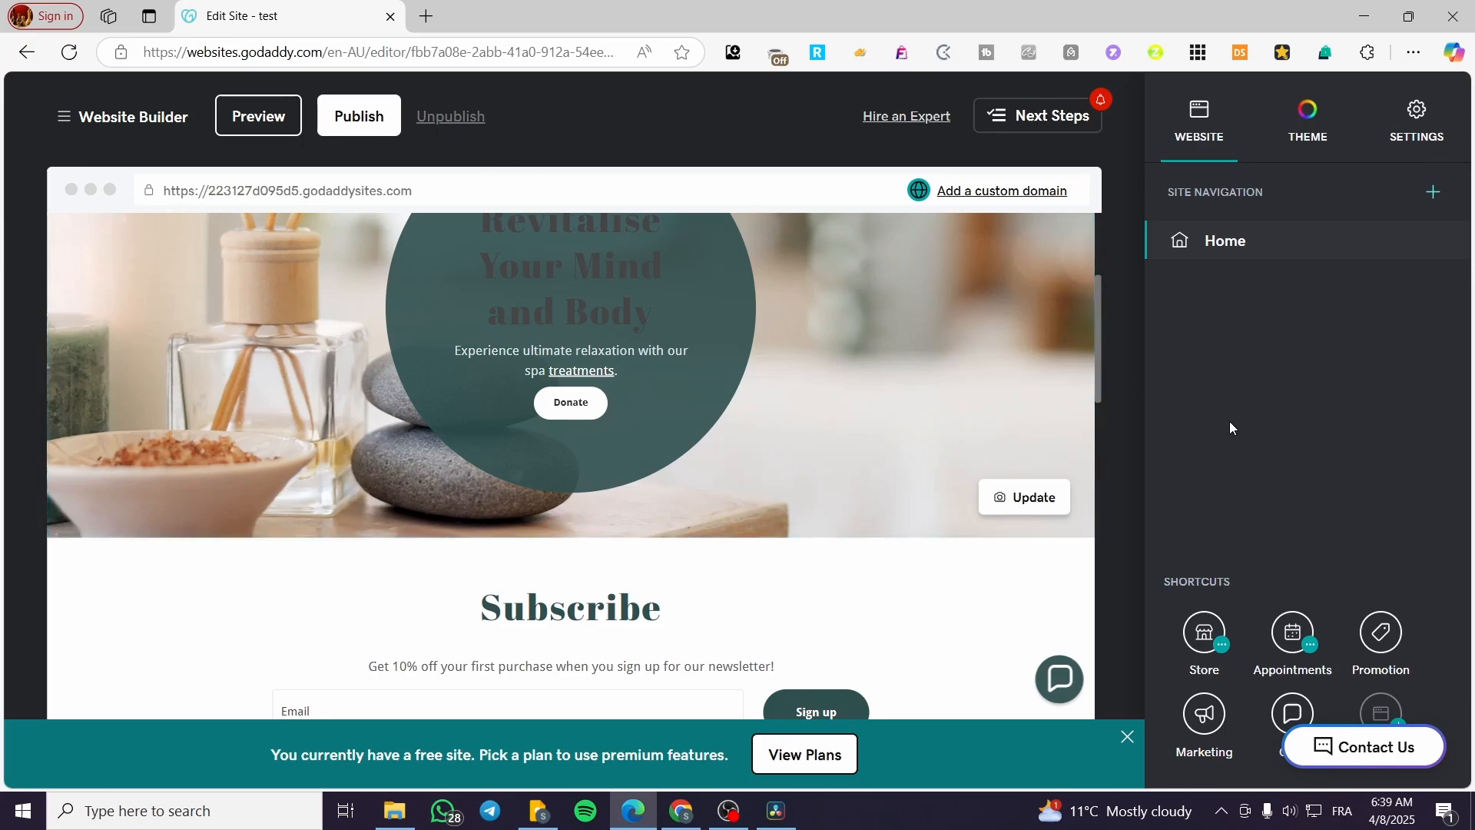
{"action": "mouse_move", "coordinate": [1344, 553]}
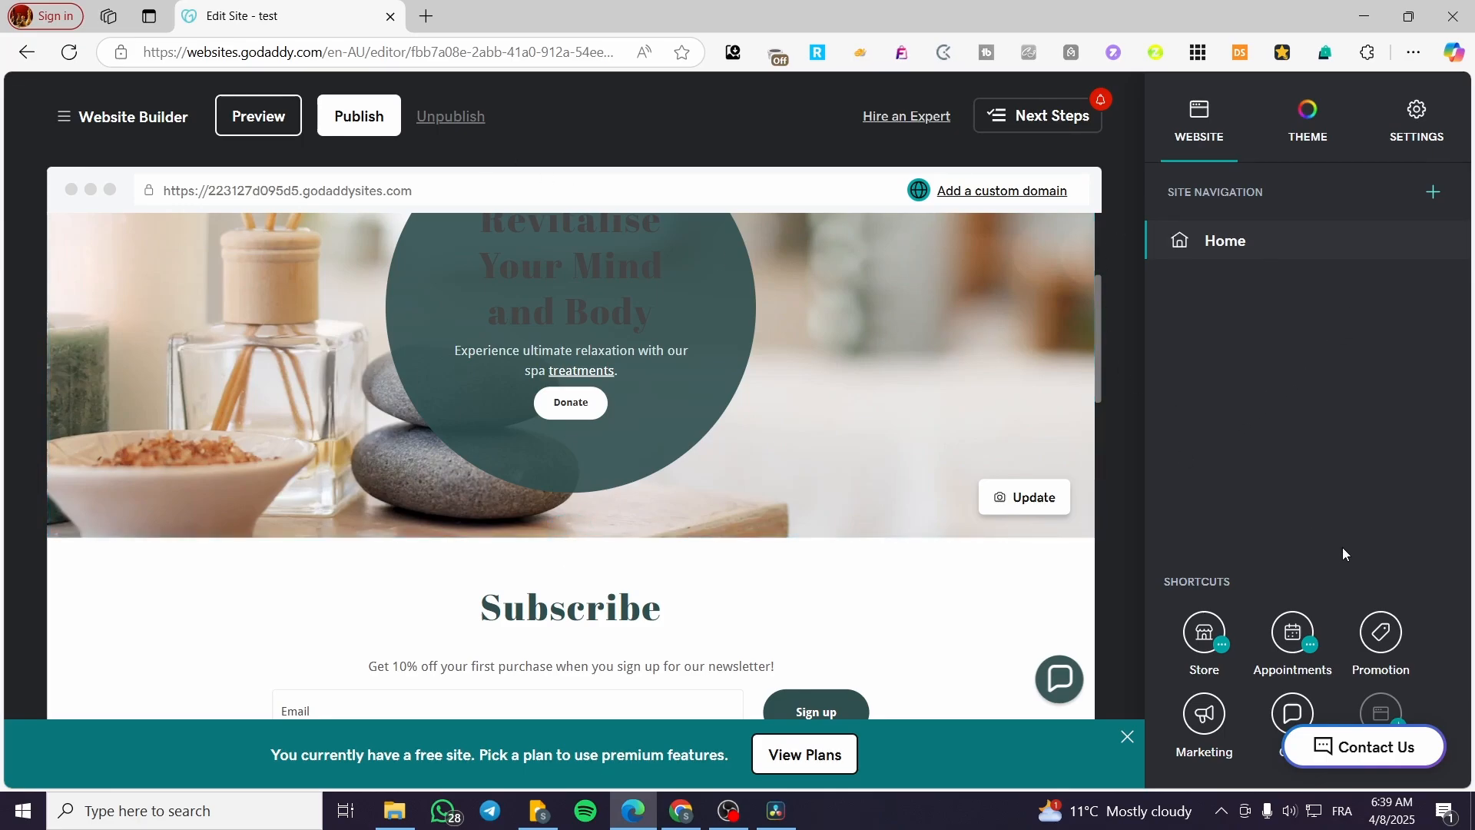
- Add a Commerce Featured Categories section below Connect With Us, previewing PayPal Button first
{"action": "scroll", "scroll_direction": "down", "scroll_amount": 3}
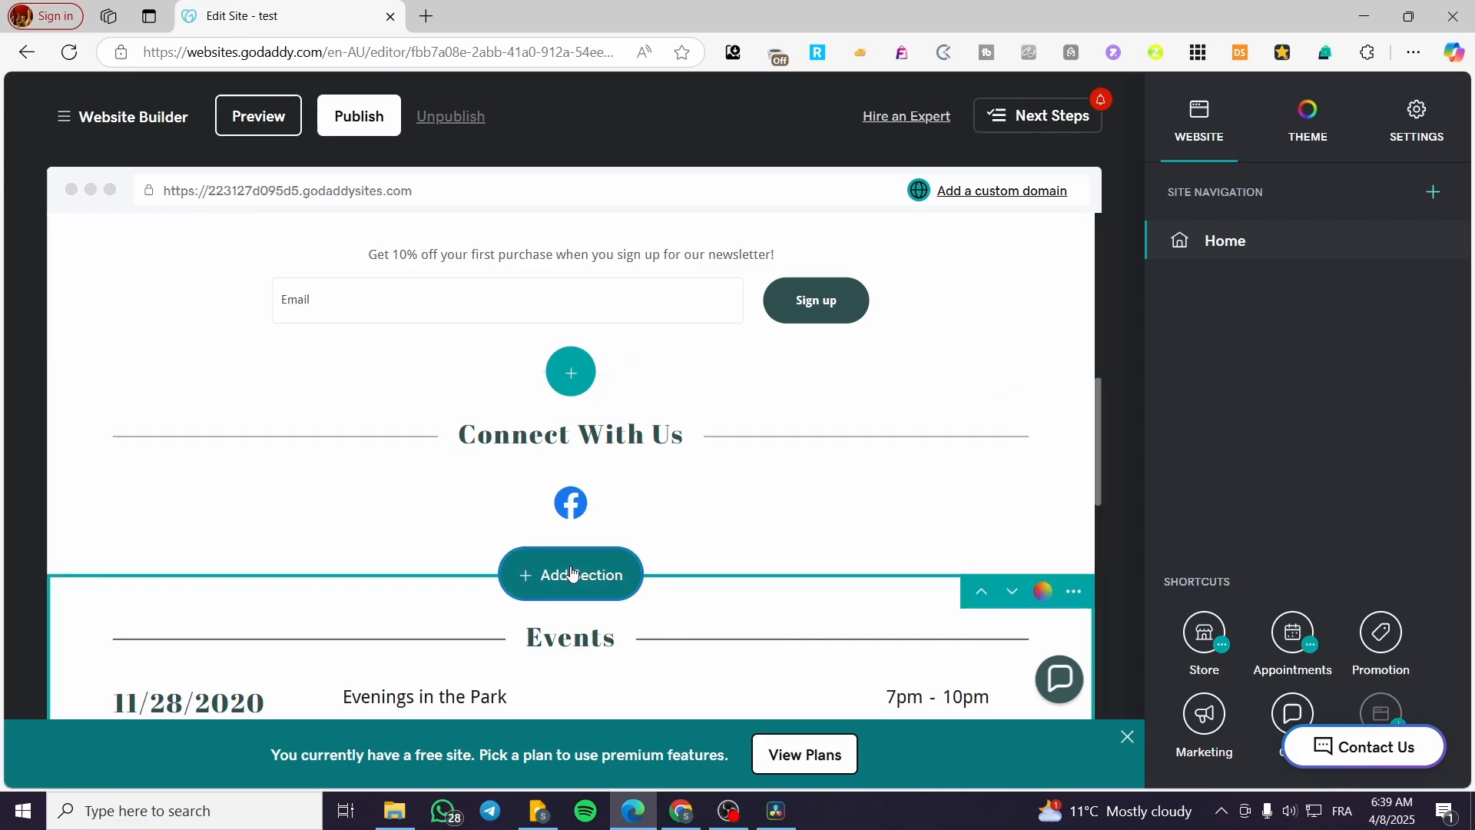
{"action": "left_click", "coordinate": [570, 575]}
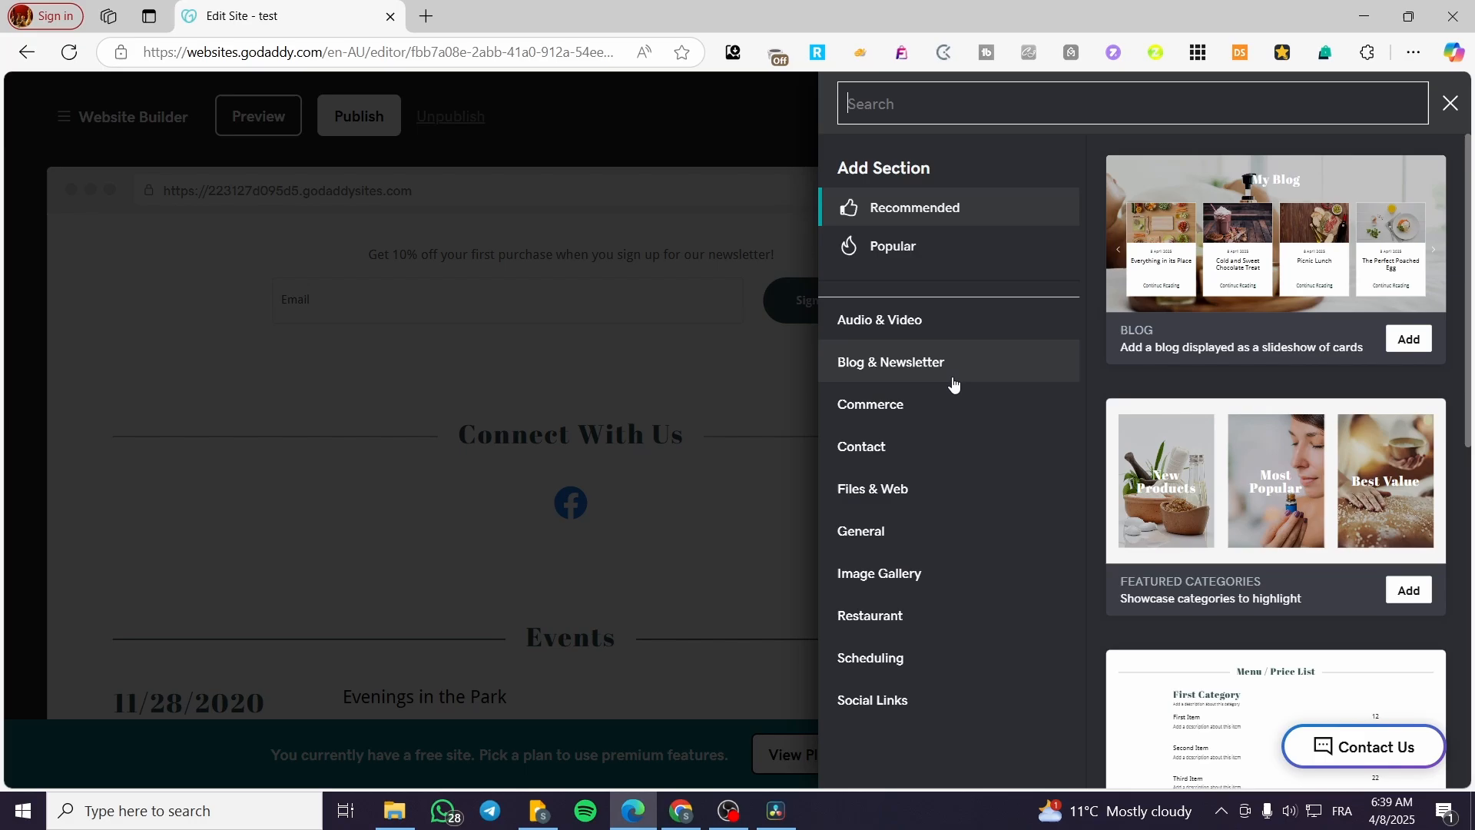
{"action": "left_click", "coordinate": [869, 403]}
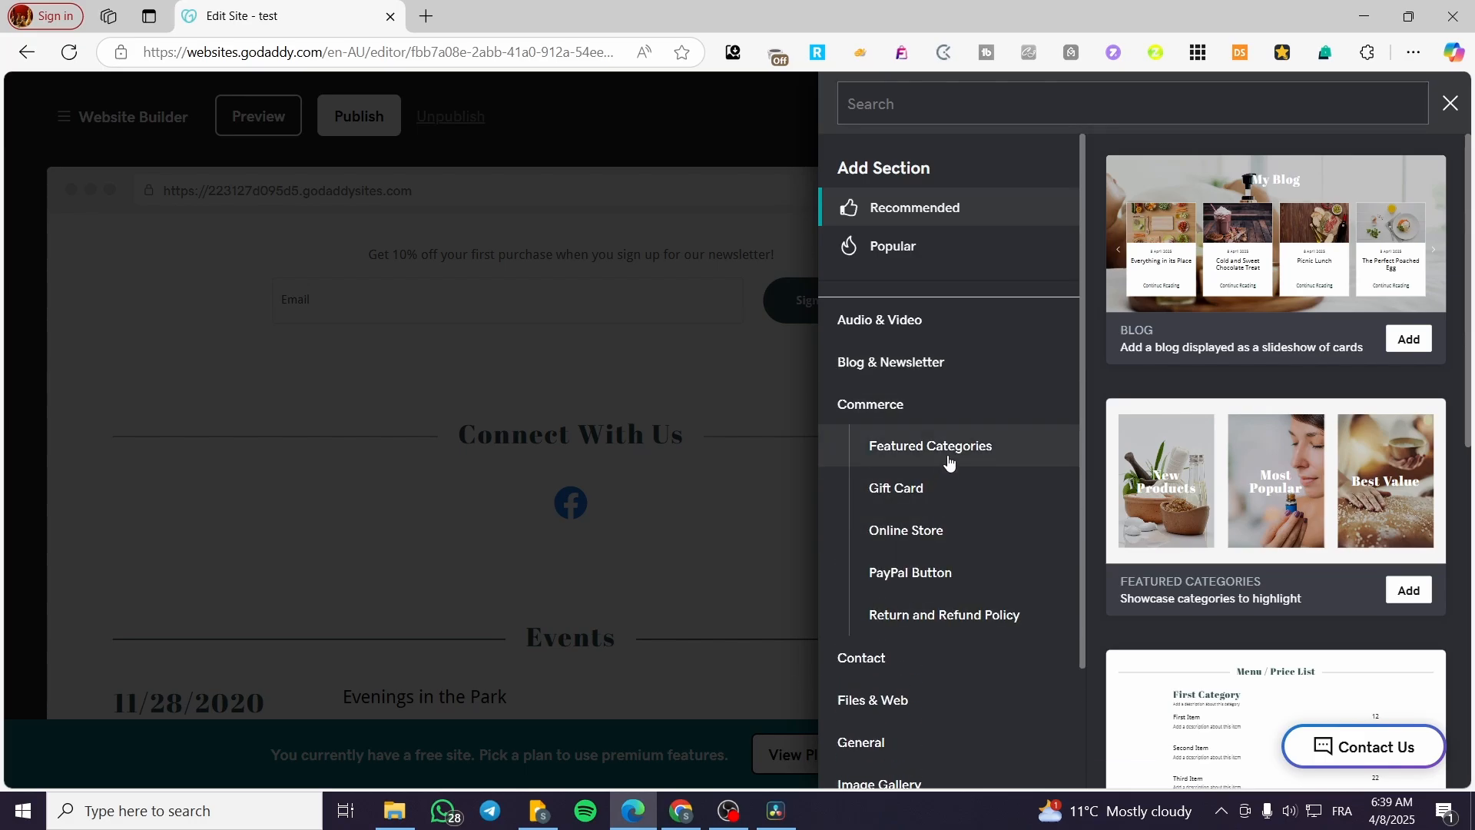
{"action": "left_click", "coordinate": [908, 572]}
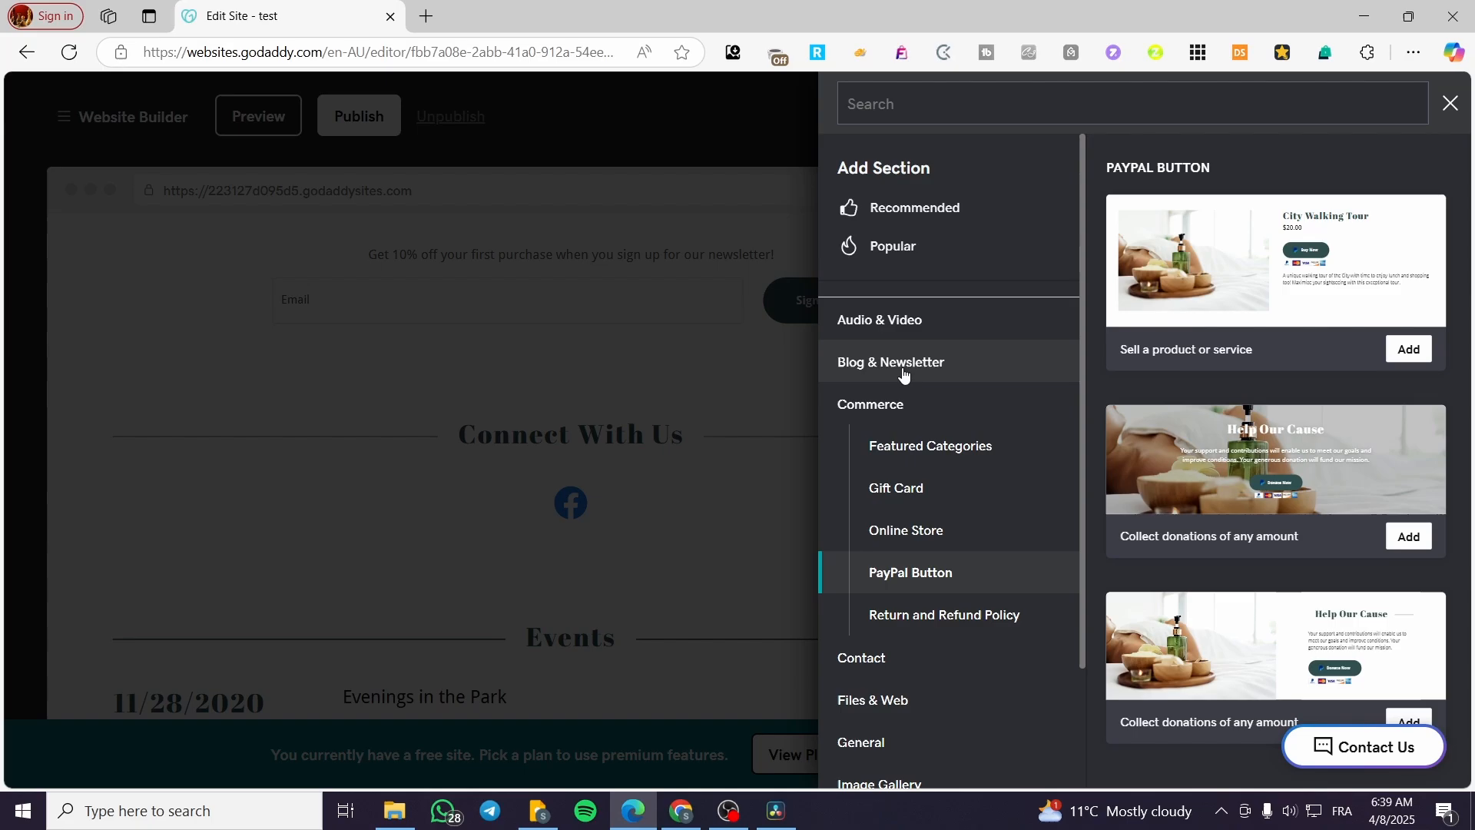
{"action": "left_click", "coordinate": [930, 444]}
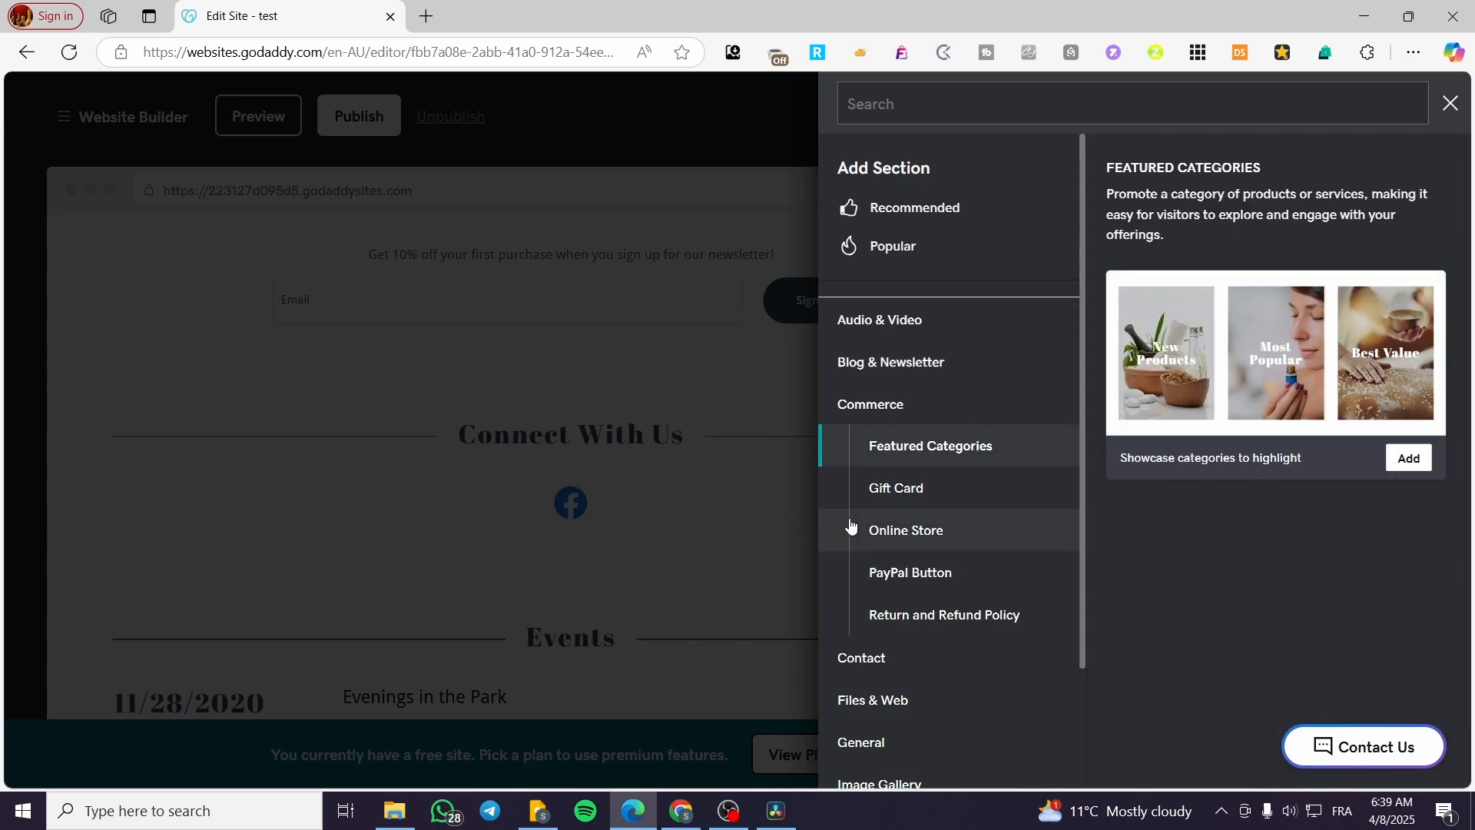
{"action": "mouse_move", "coordinate": [969, 458]}
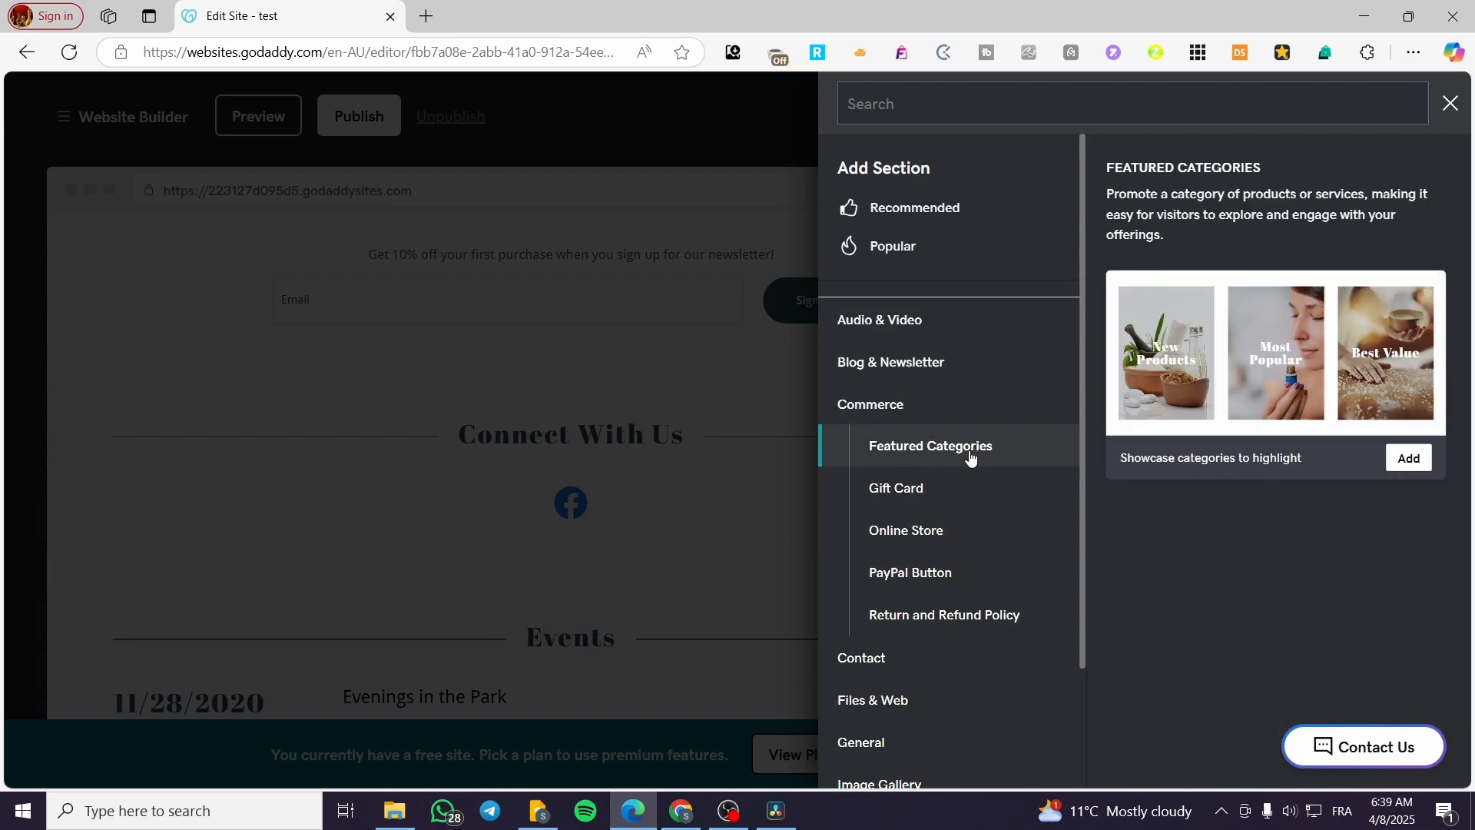
{"action": "left_click", "coordinate": [1407, 457]}
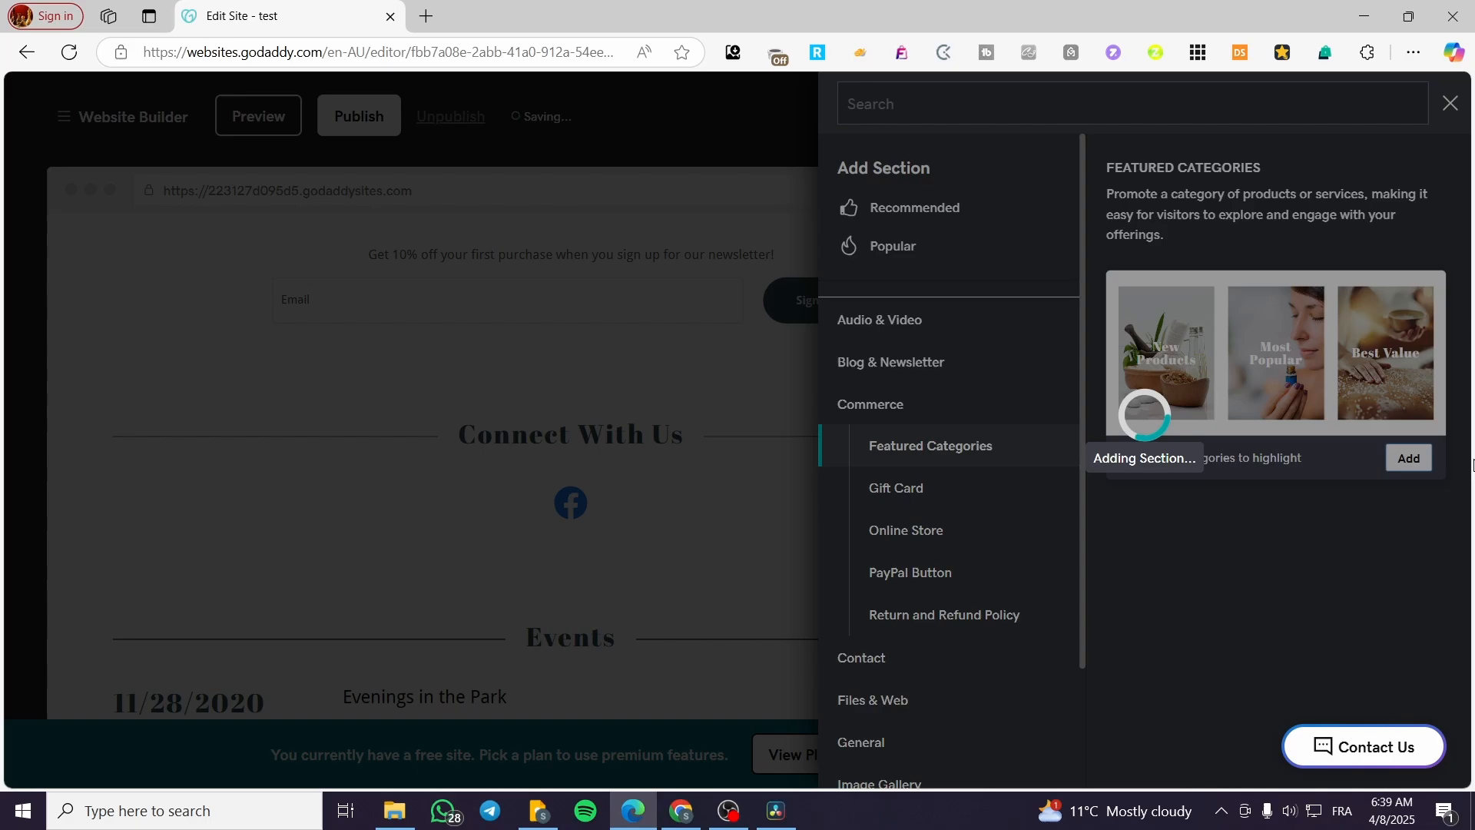
{"action": "left_click", "coordinate": [1407, 458]}
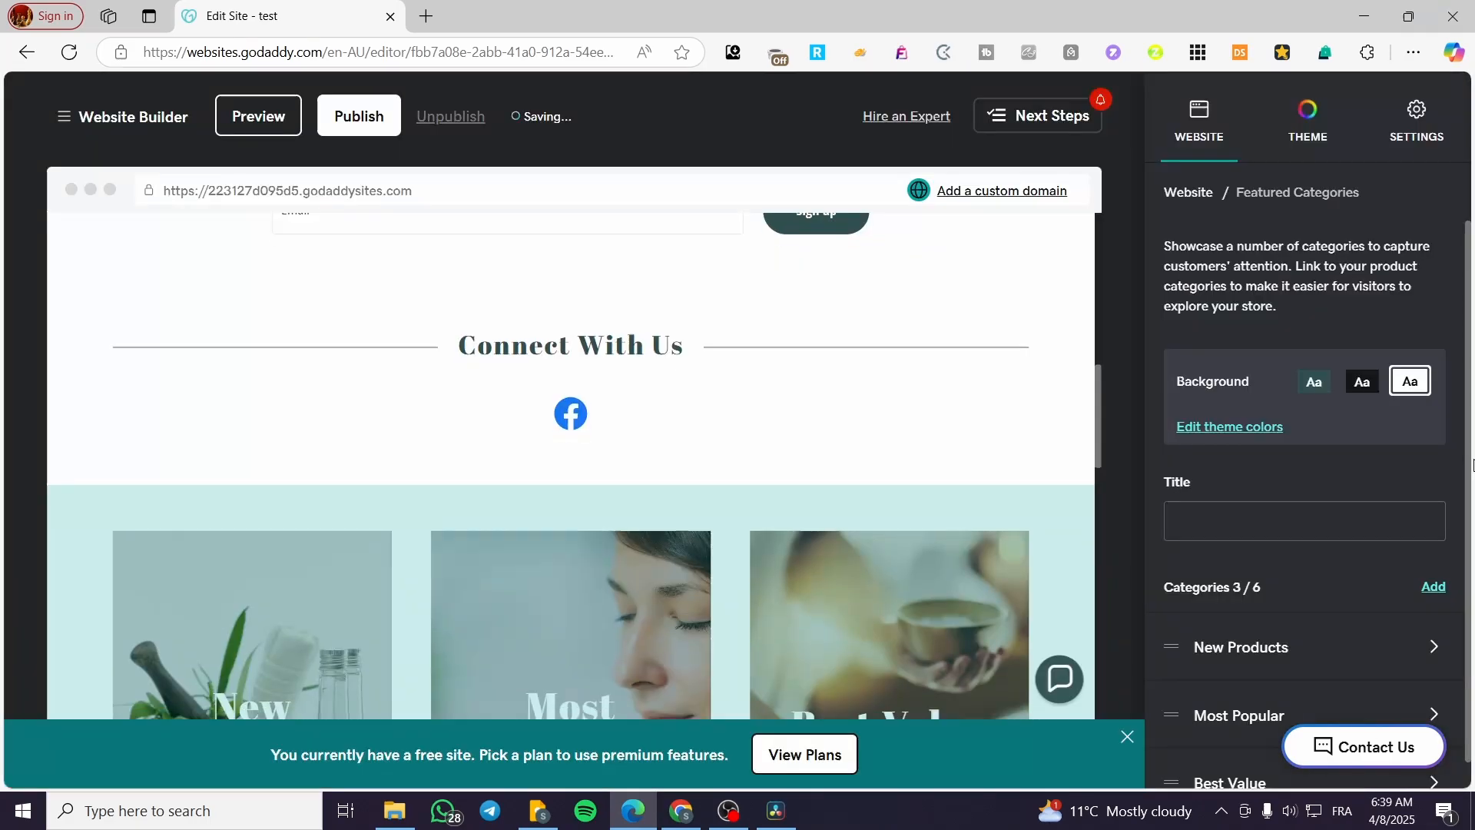
- Publish the edited site with its new Featured Categories section
{"action": "scroll", "scroll_direction": "down", "scroll_amount": 3}
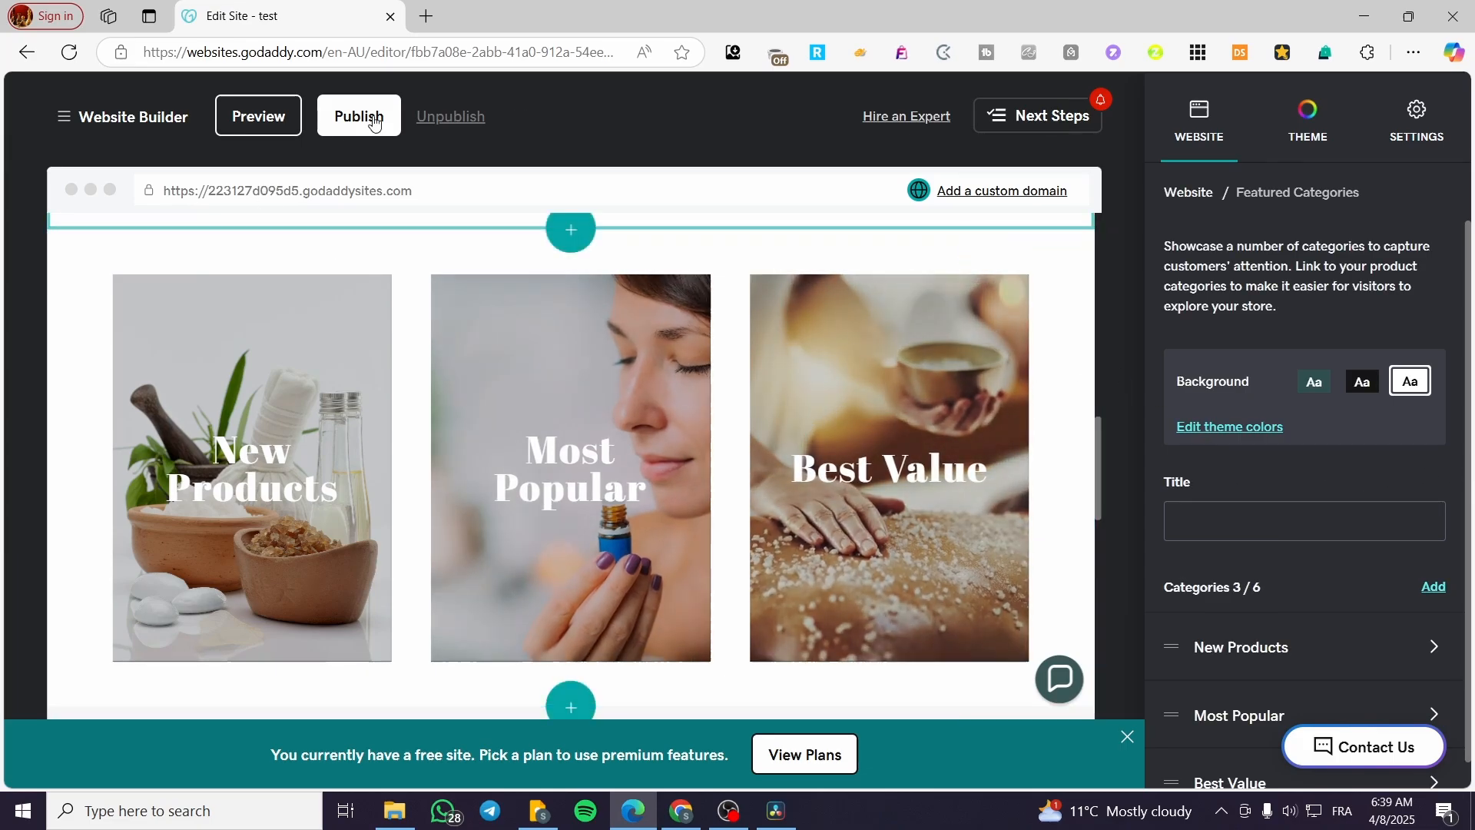
{"action": "left_click", "coordinate": [358, 116]}
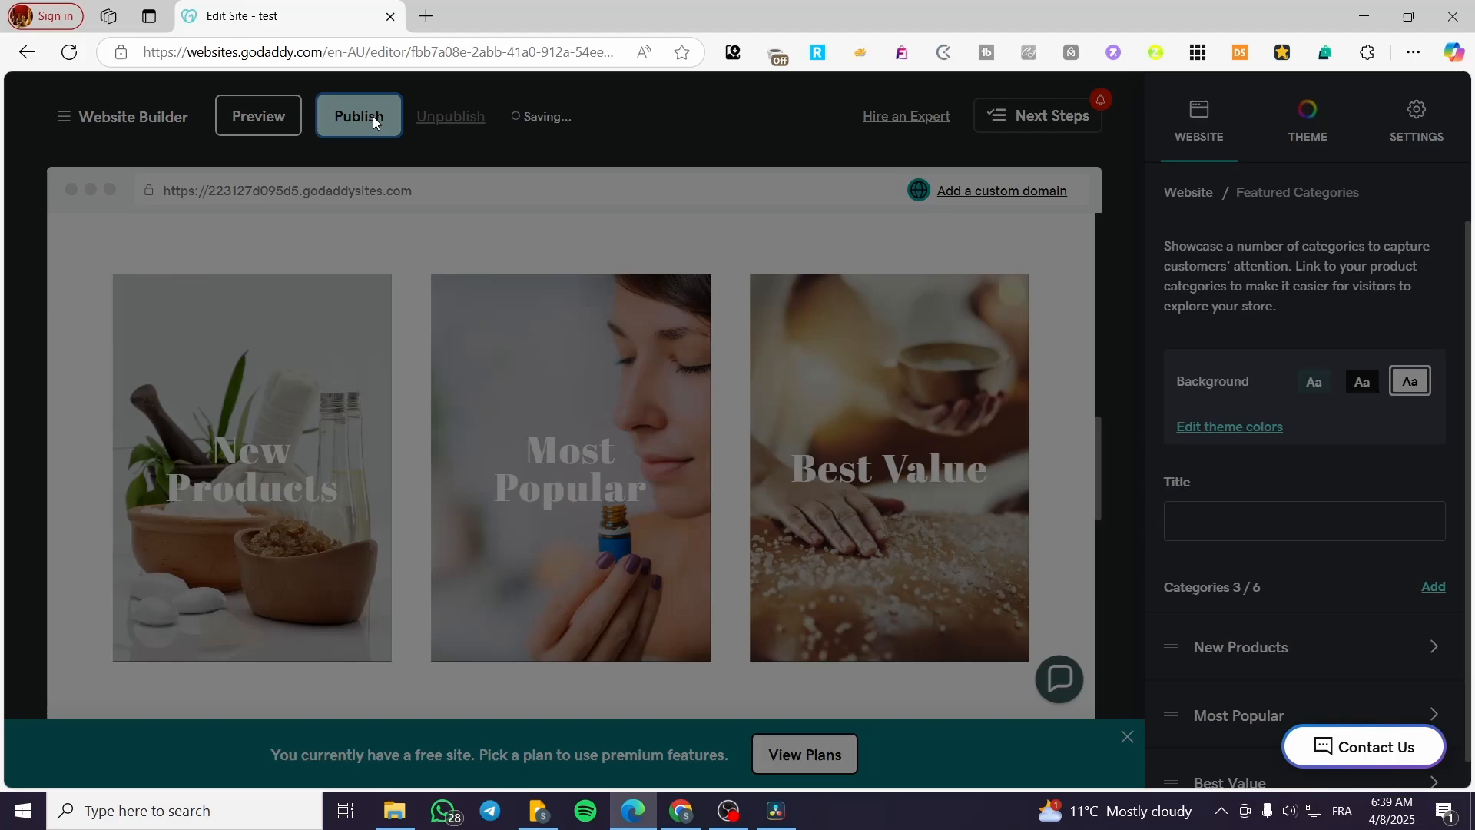
{"action": "left_click", "coordinate": [357, 116]}
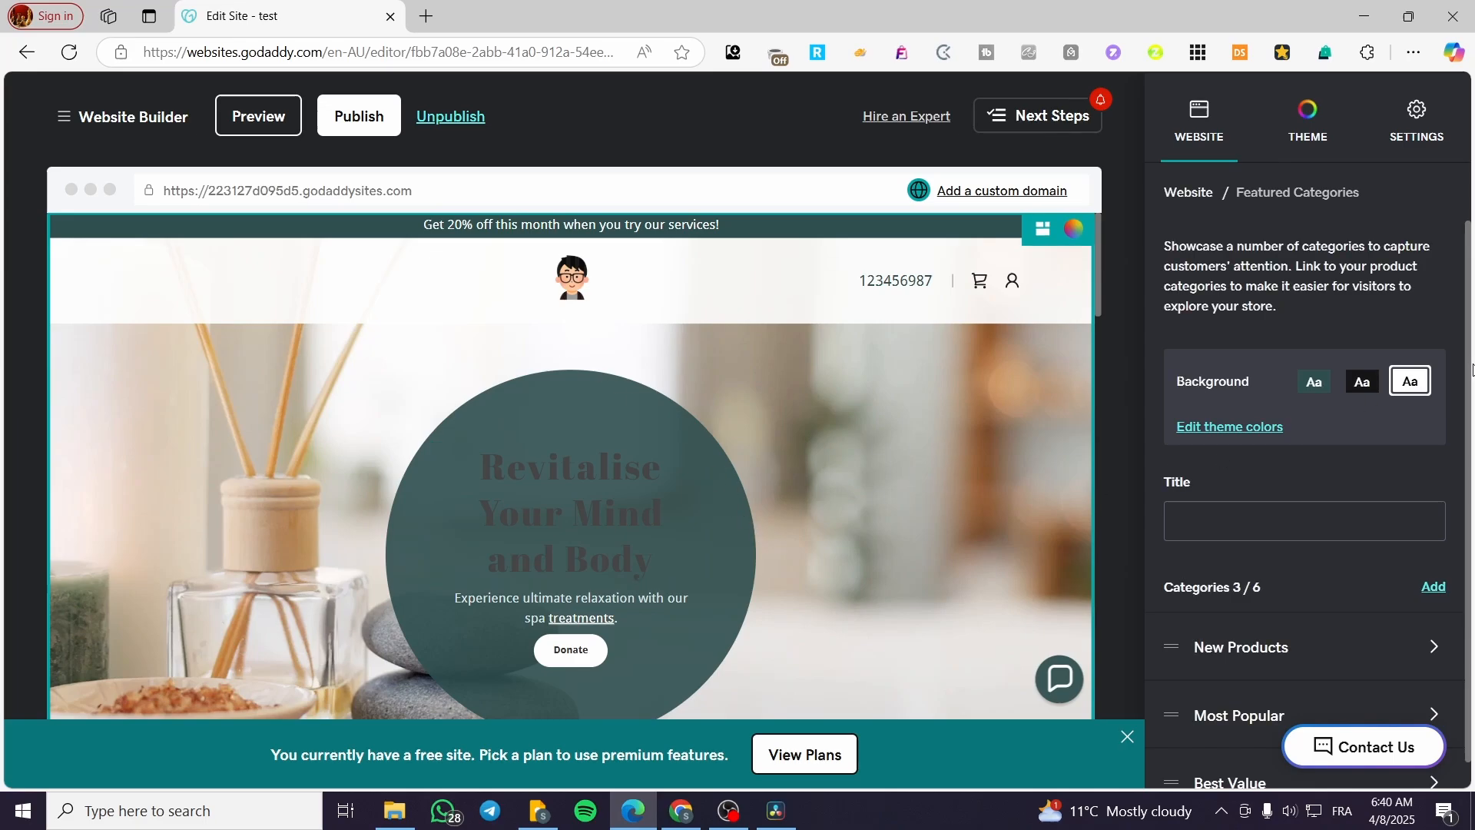
- Go to the site's dashboard and open its Domain page, which reports no domains
{"action": "left_click", "coordinate": [63, 116]}
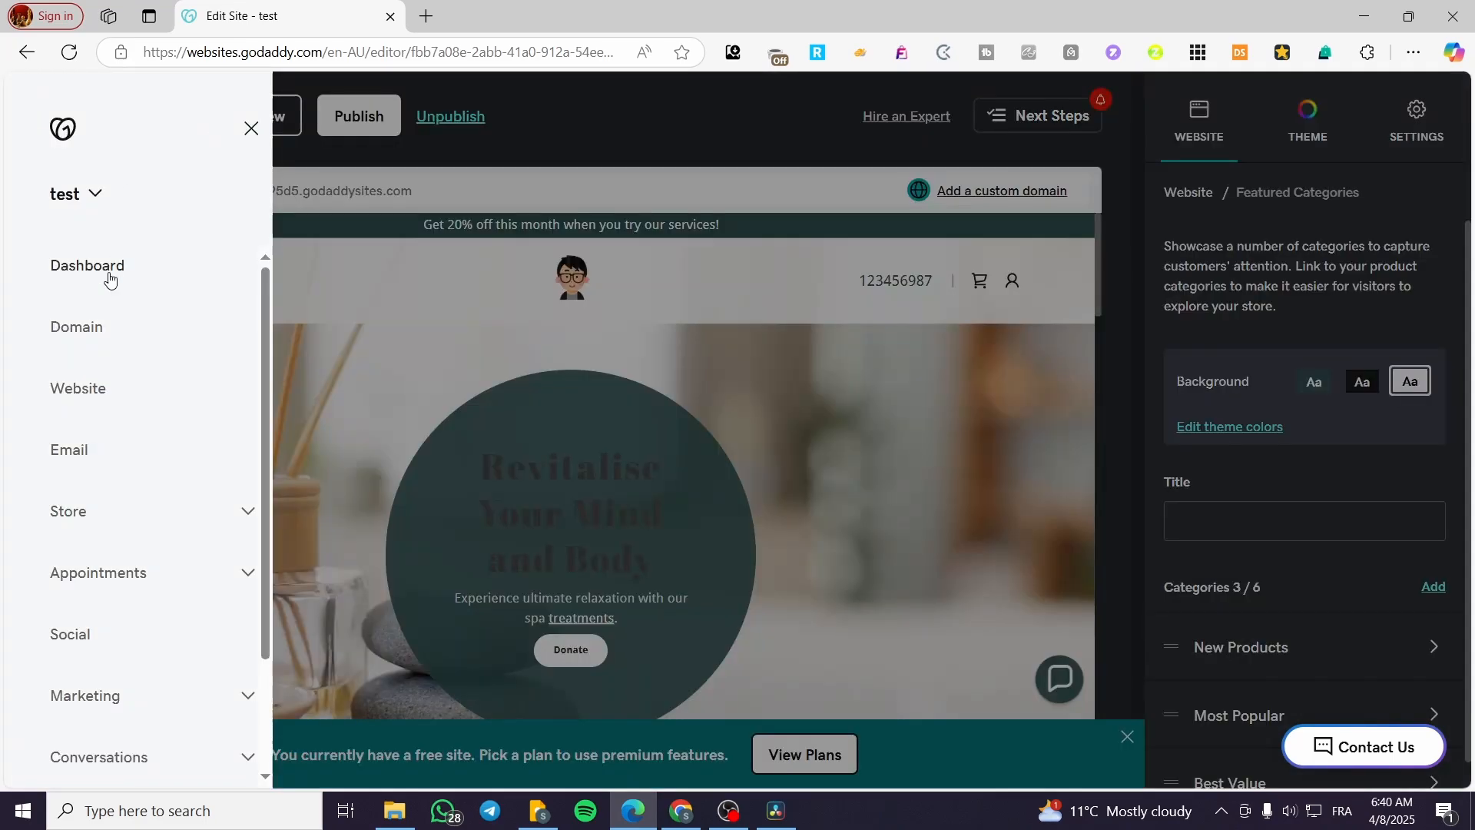
{"action": "left_click", "coordinate": [87, 265]}
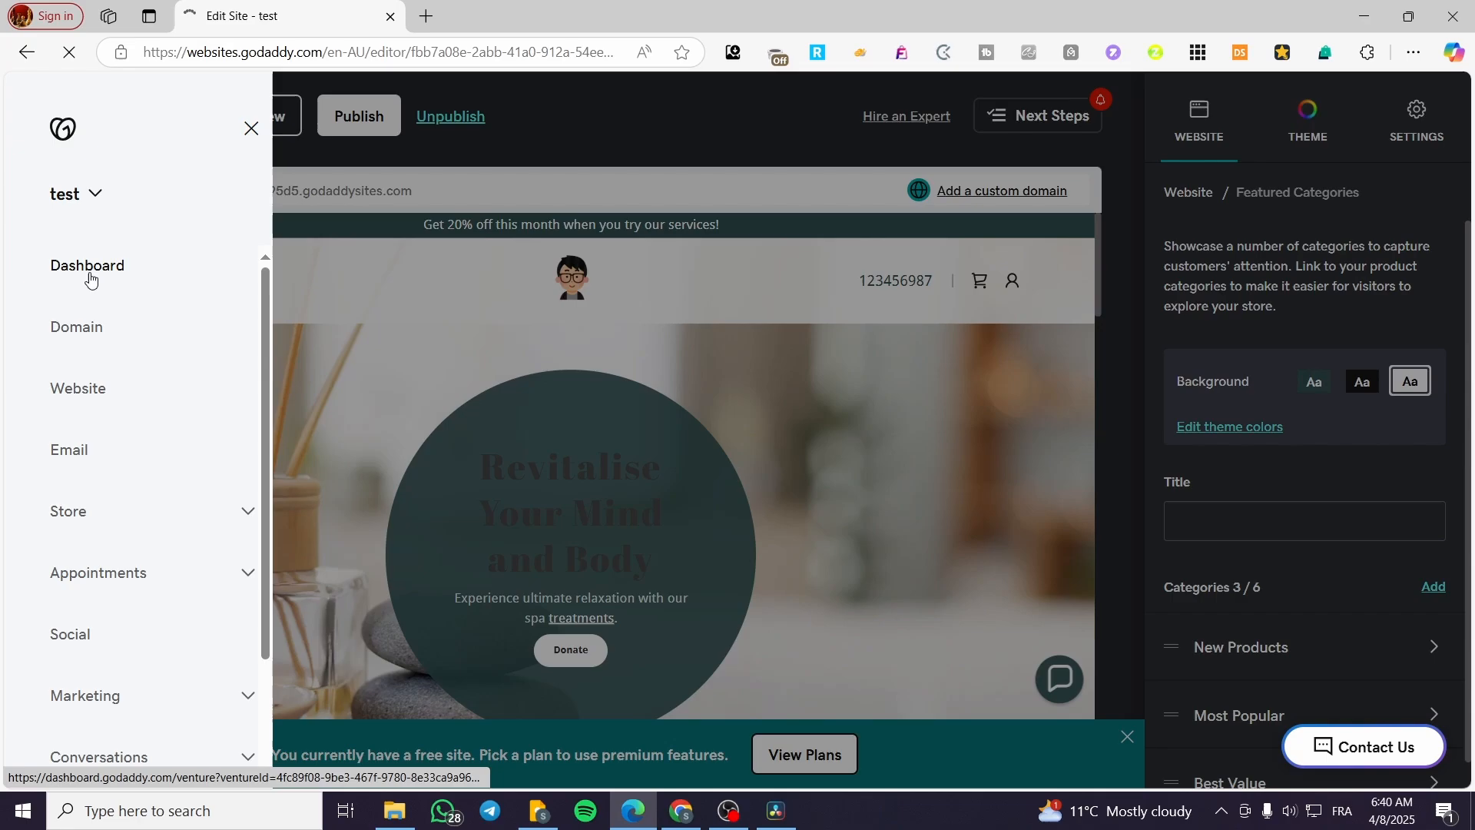
{"action": "left_click", "coordinate": [87, 265]}
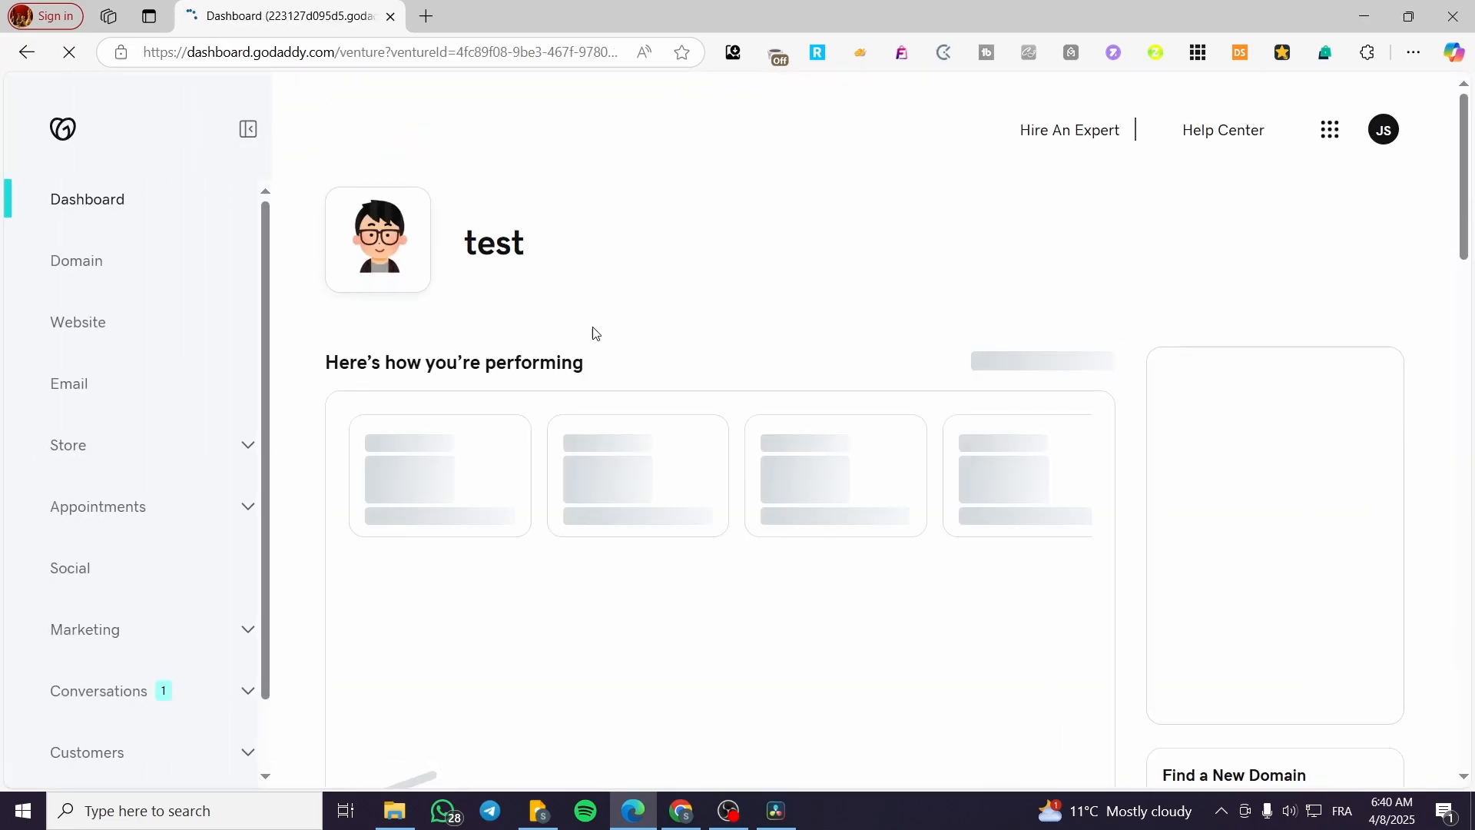
{"action": "left_click", "coordinate": [76, 260]}
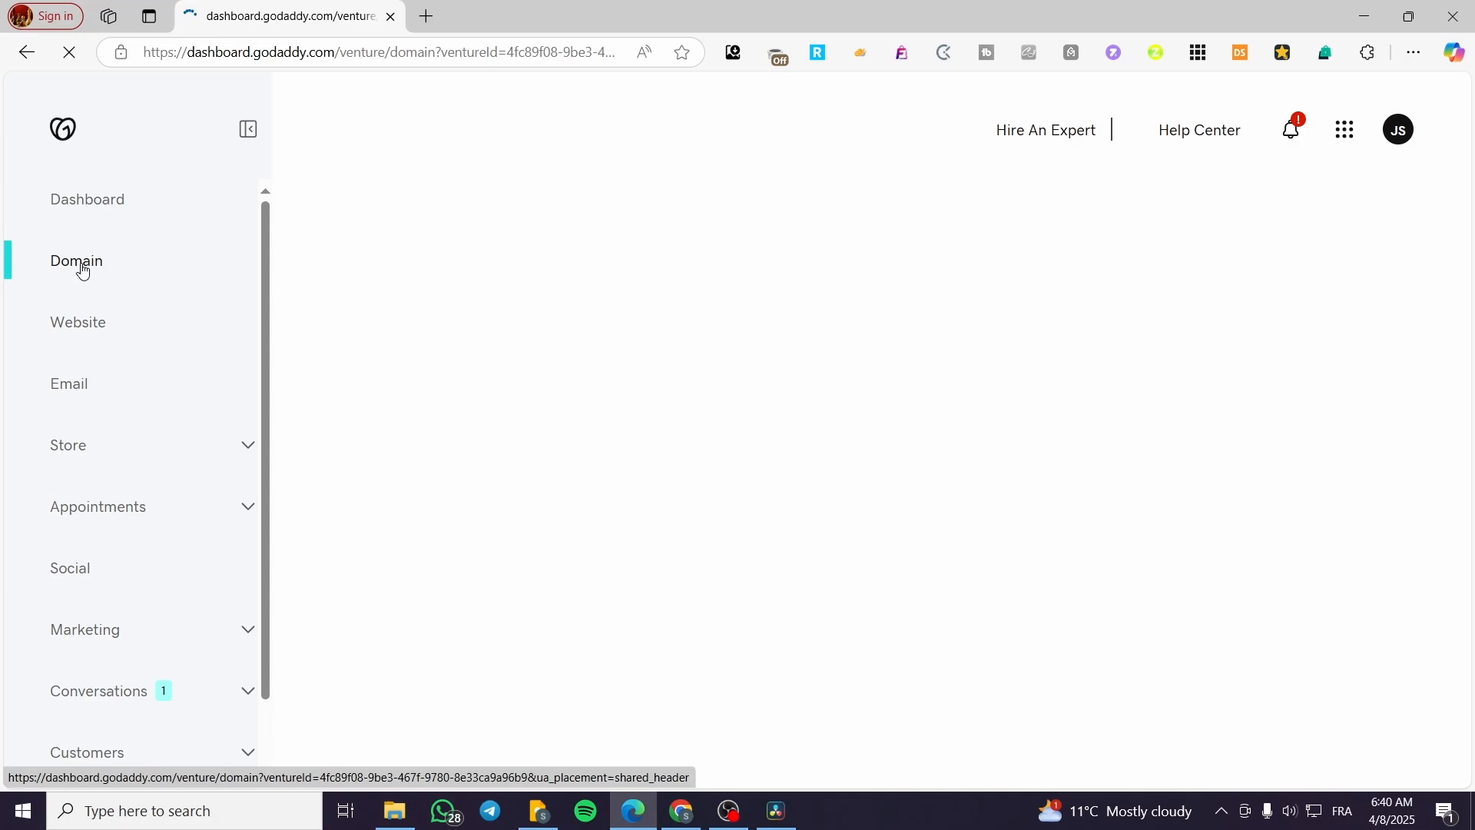
{"action": "left_click", "coordinate": [75, 259]}
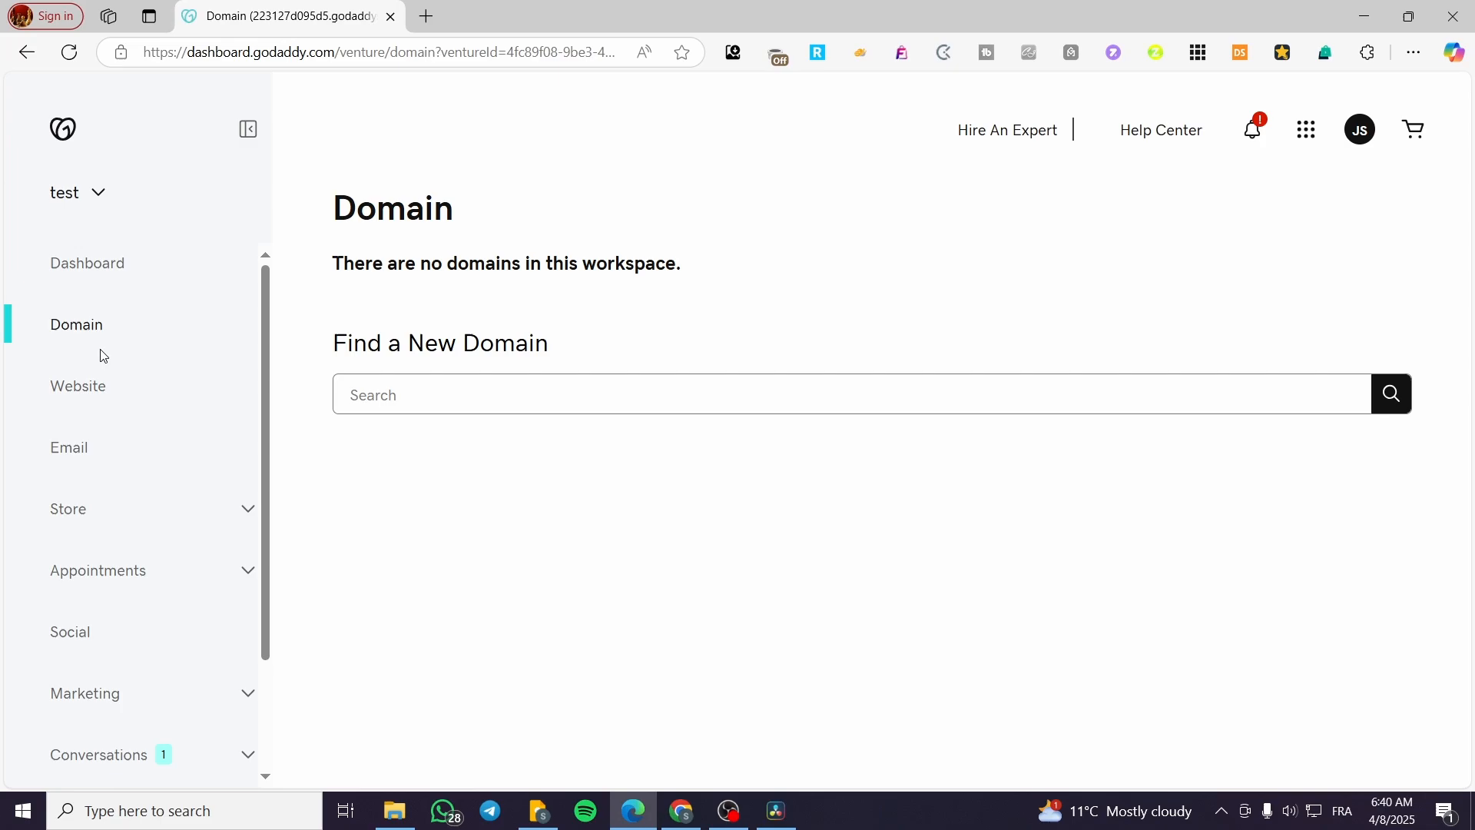
{"action": "mouse_move", "coordinate": [461, 546]}
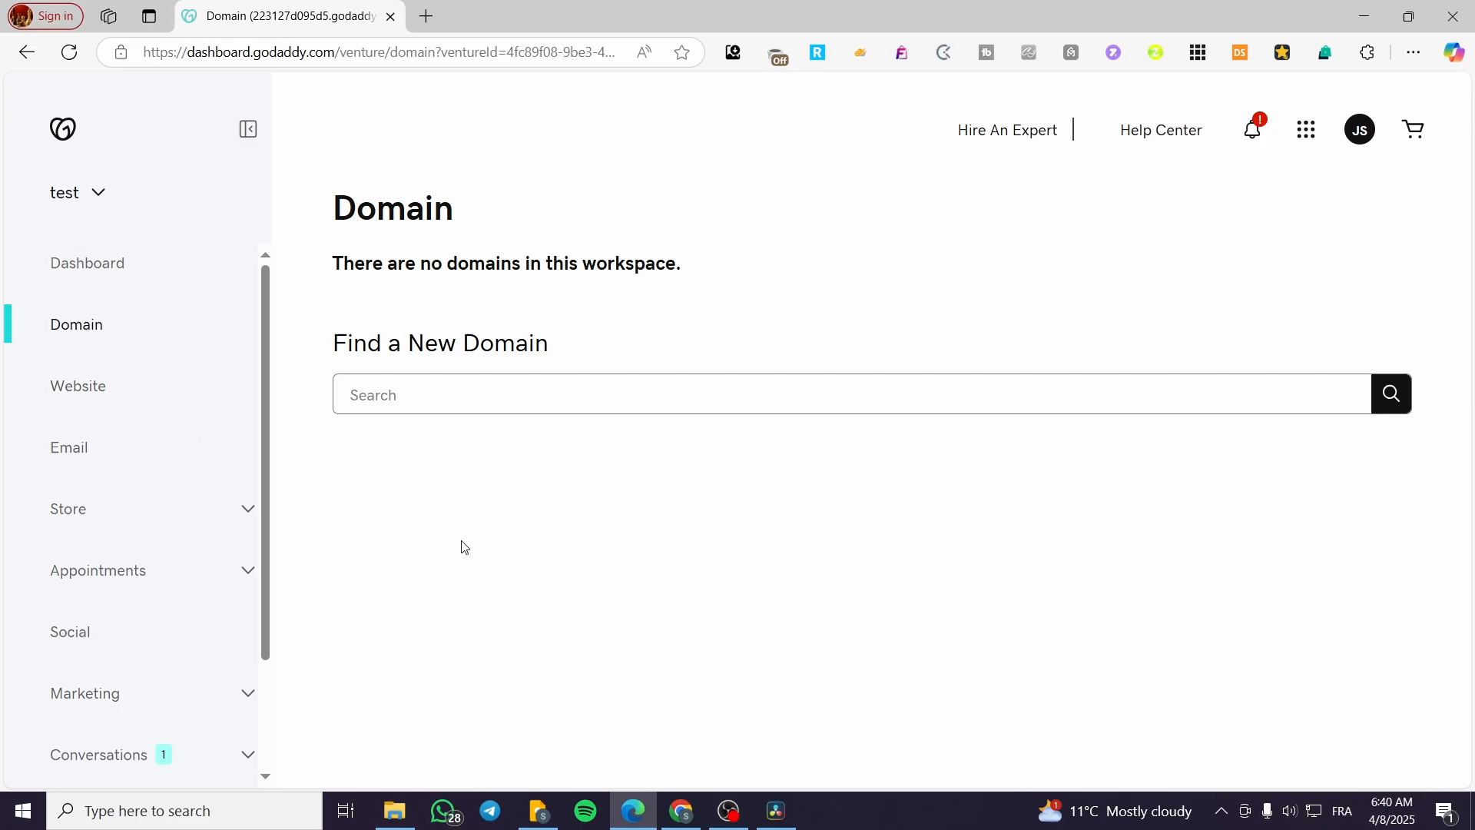